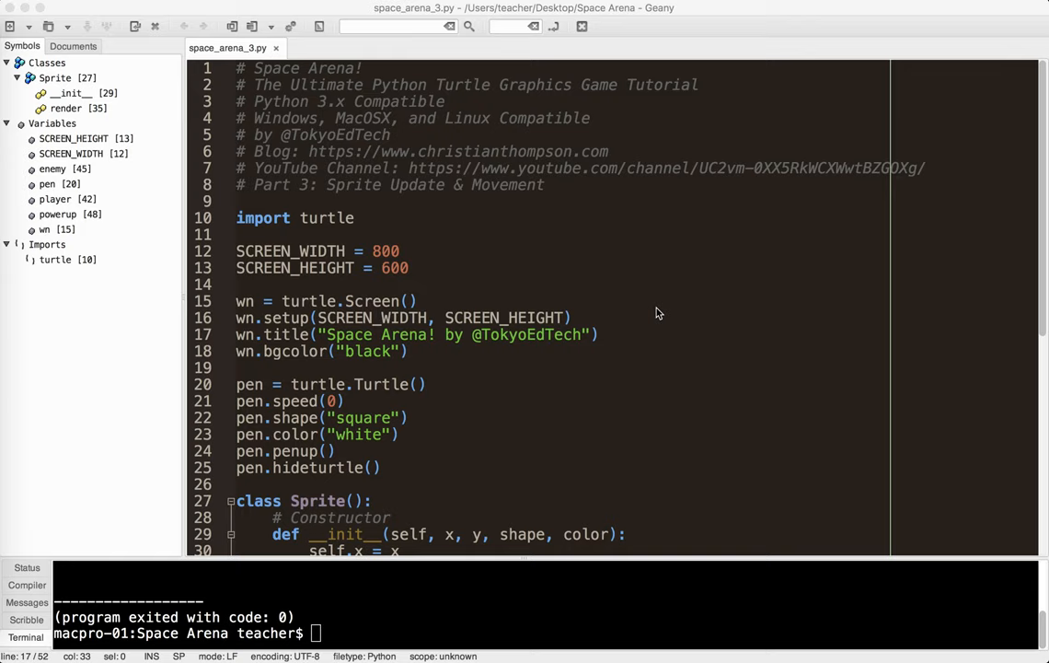
pyautogui.moveTo(523, 223)
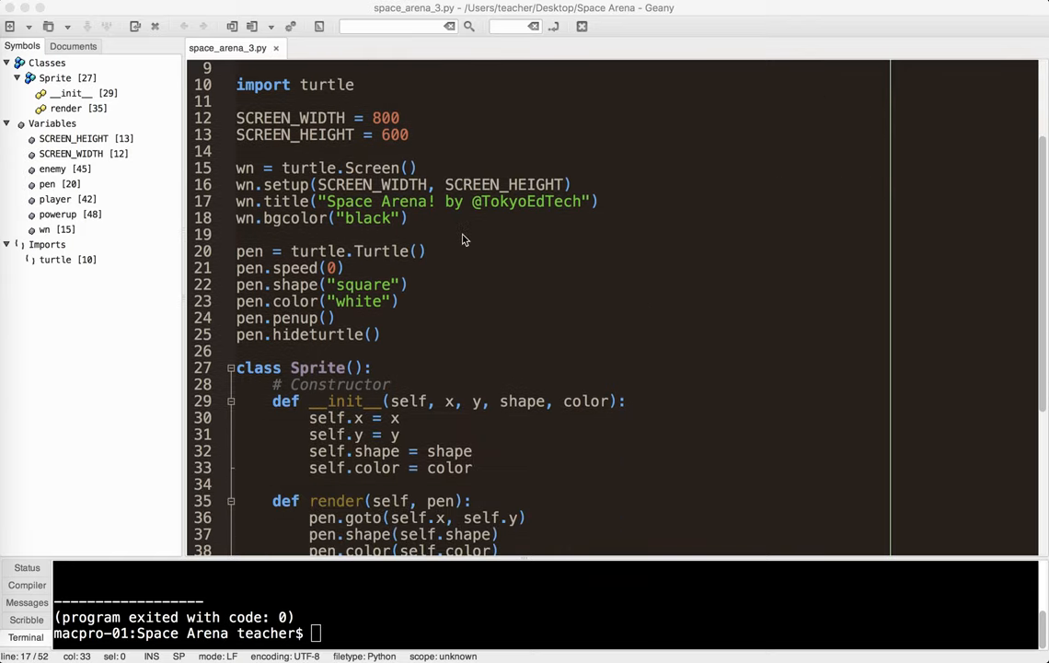
# - Add a '# Main Loop' comment and a 'while True:' line above wn.mainloop()
pyautogui.scroll(-3)
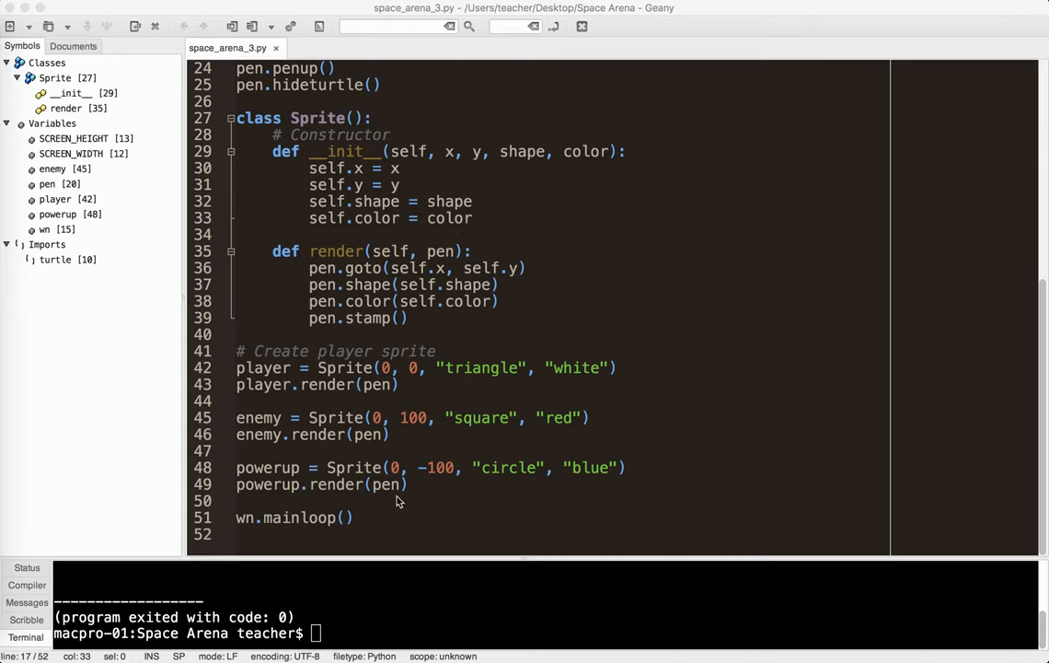
pyautogui.press('Return')
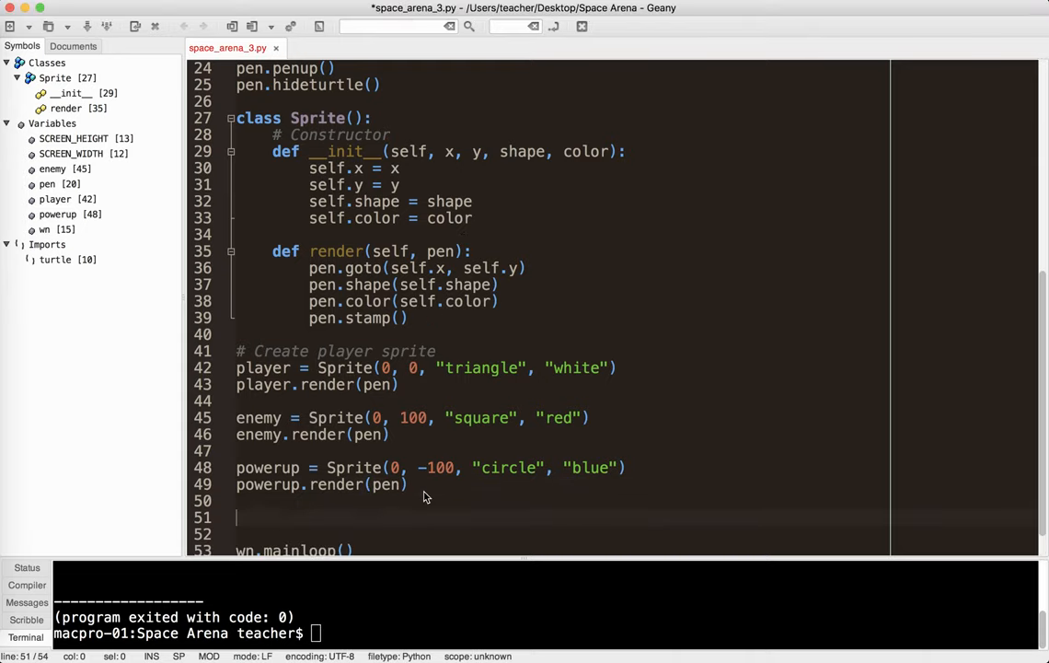
pyautogui.write('wh')
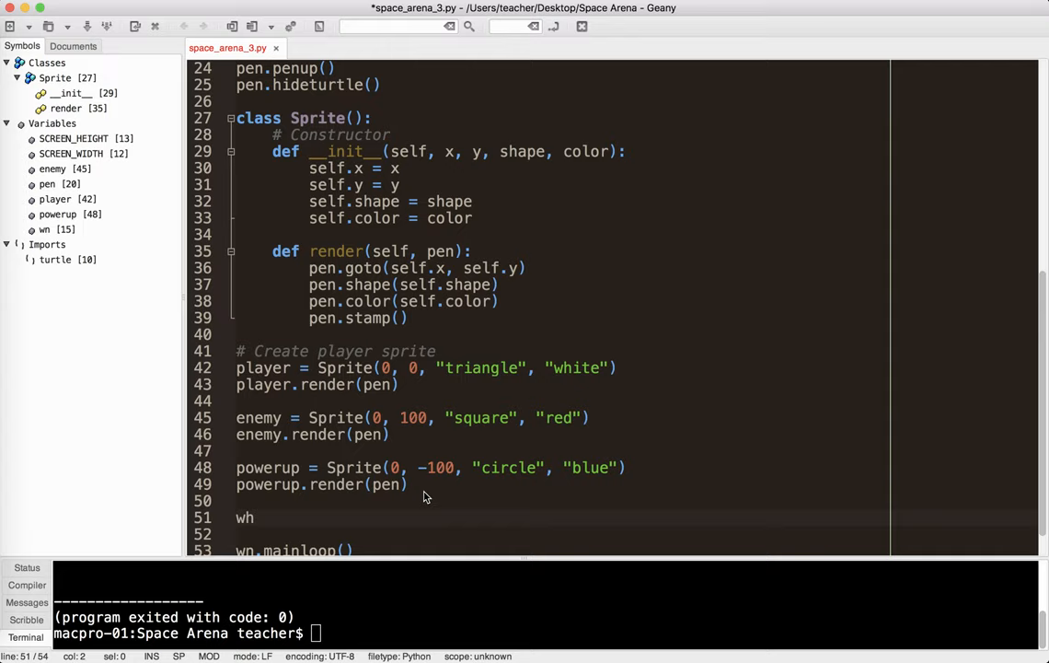
pyautogui.write('# Main Loop')
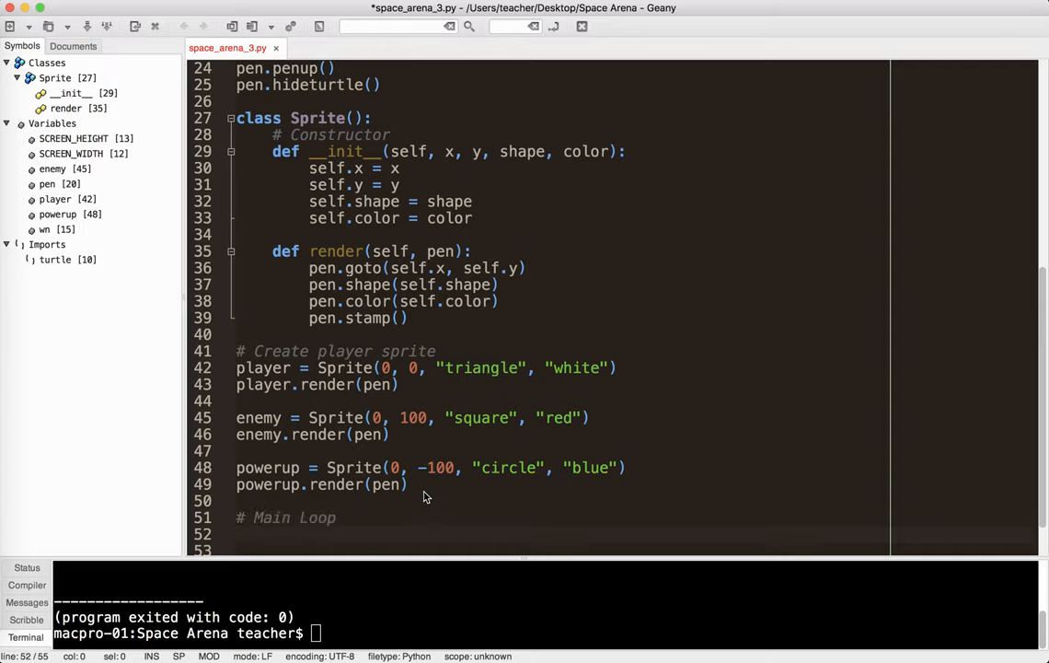
pyautogui.write('while T')
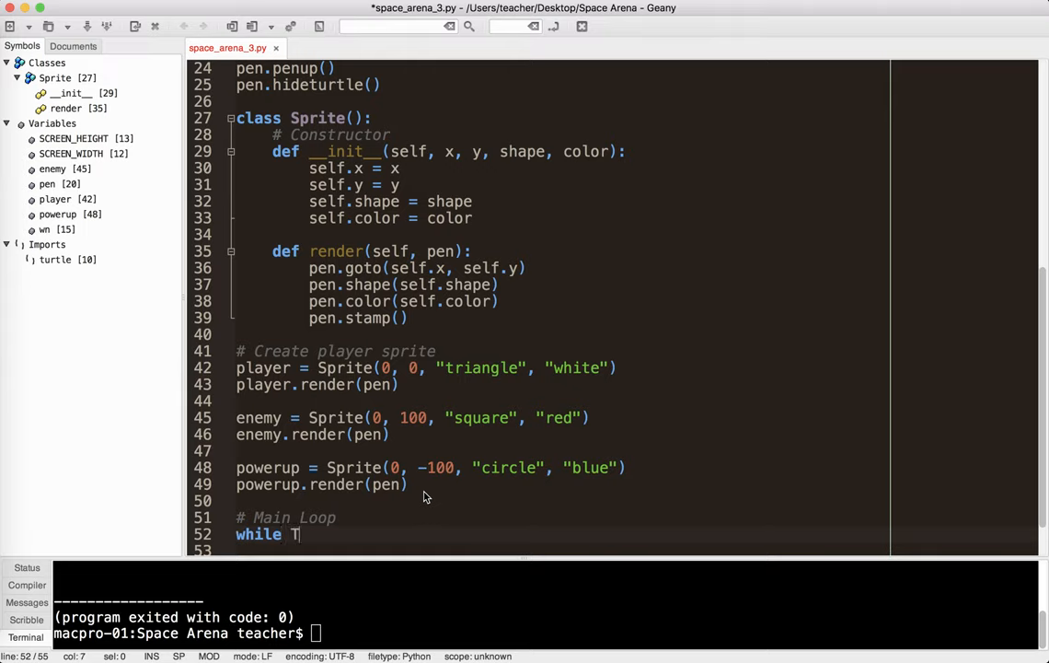
pyautogui.write('rue:')
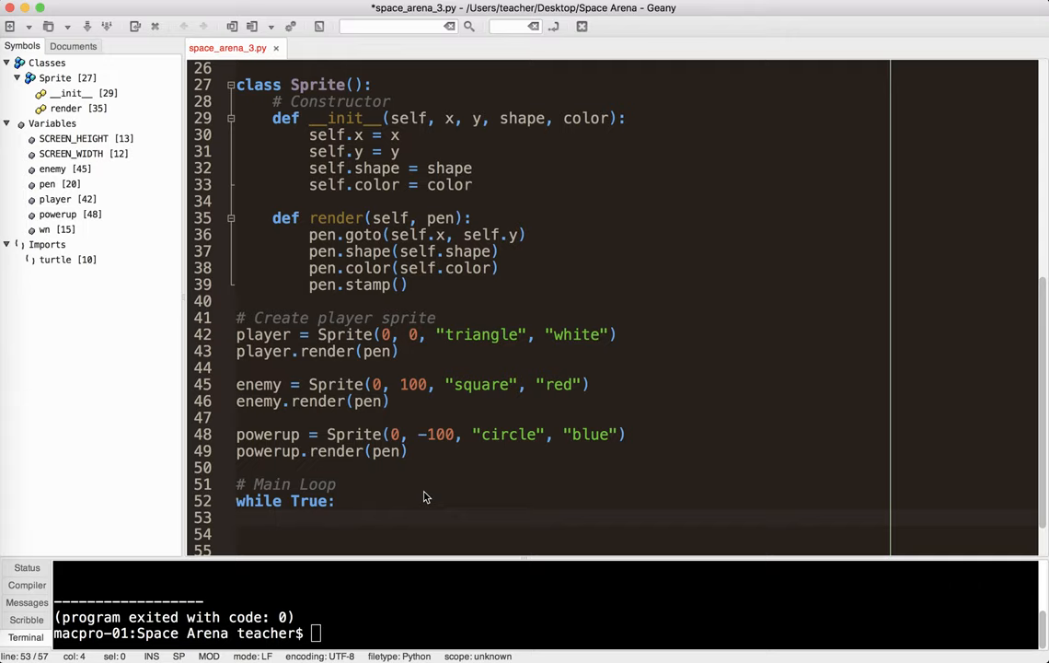
# - Add a '# Clear screen' comment and pen.clear() inside the loop
pyautogui.write('# Clear screen')
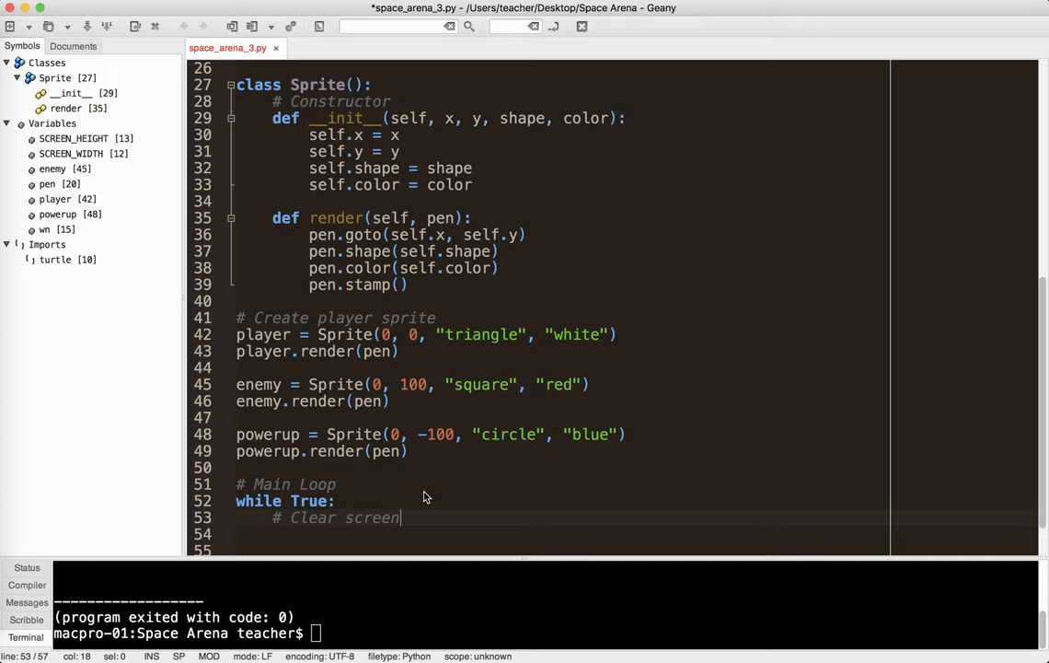
pyautogui.write('p')
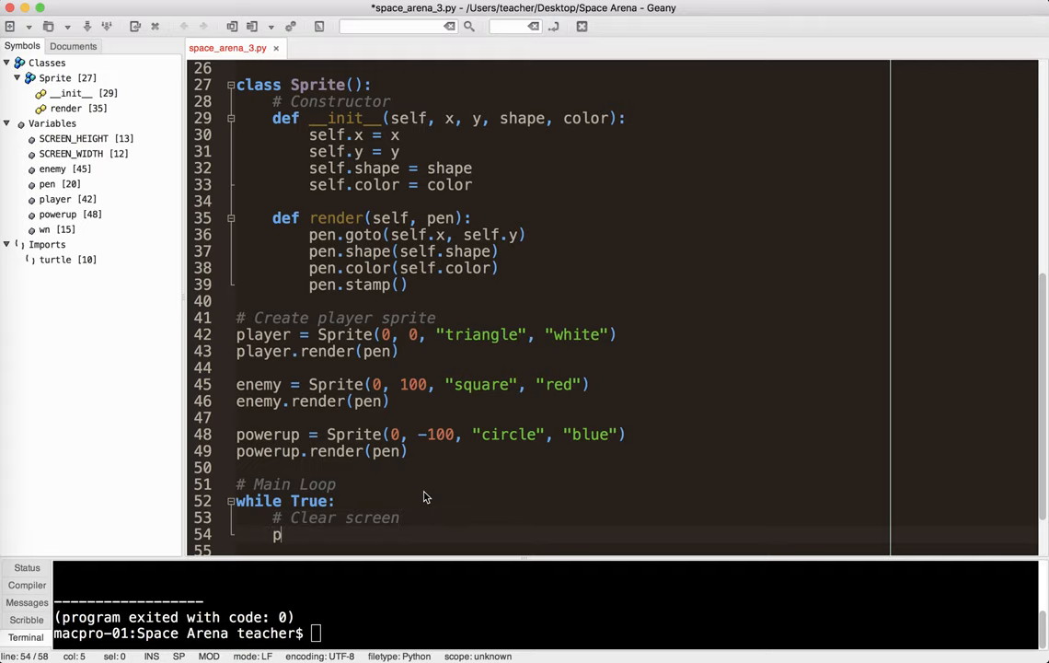
pyautogui.write('en.clear()')
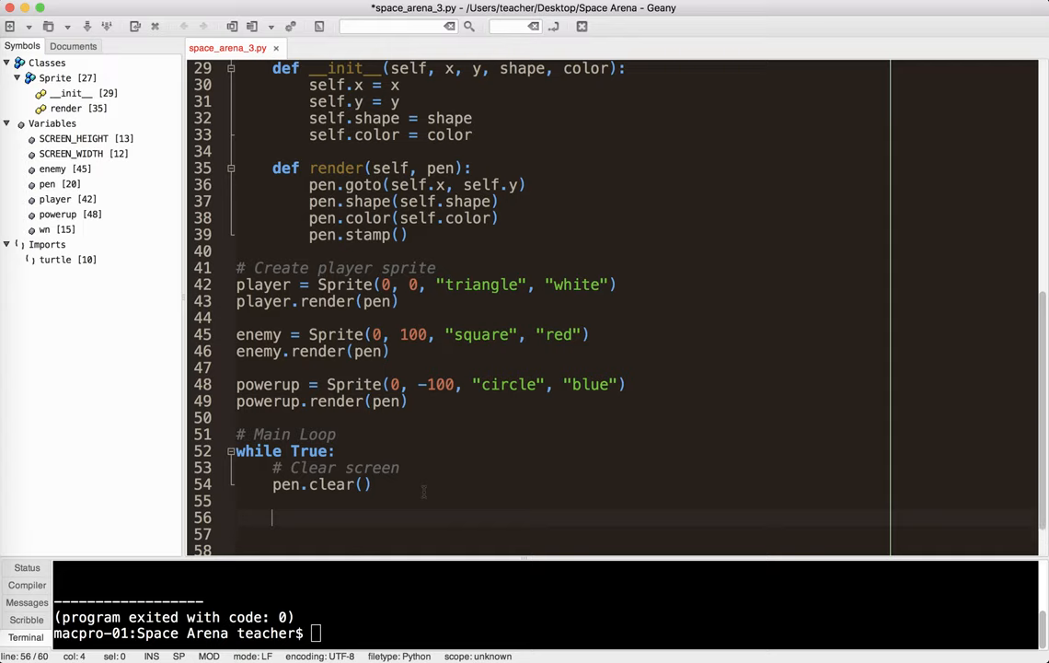
# - Add '# Do game stuff' and '# Update the screen' comments followed by wn.update()
pyautogui.write('#')
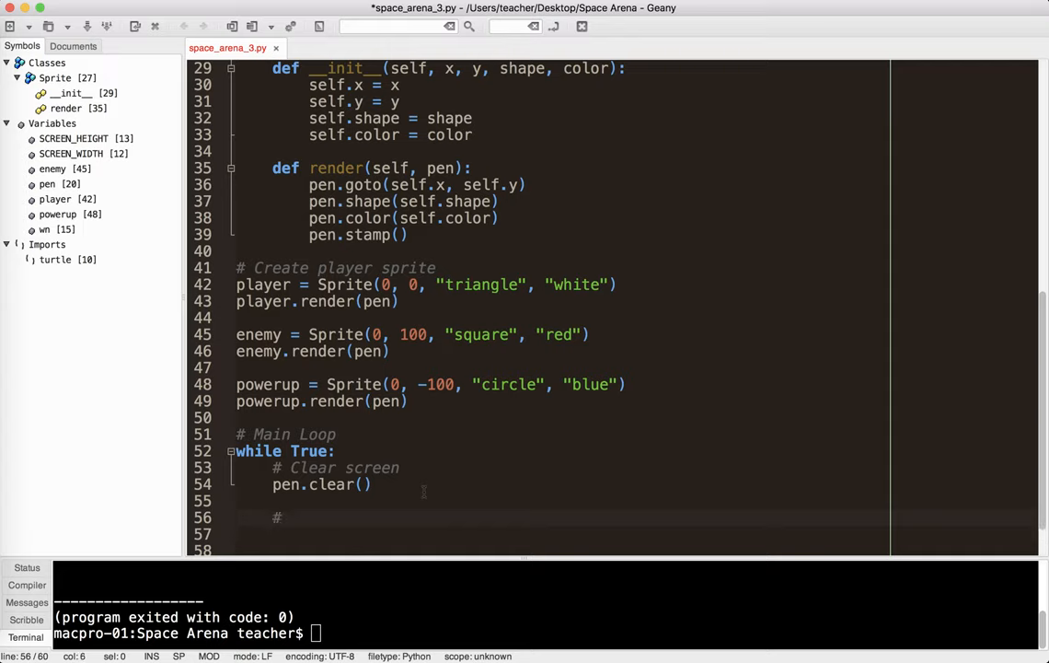
pyautogui.write('Do game stuff')
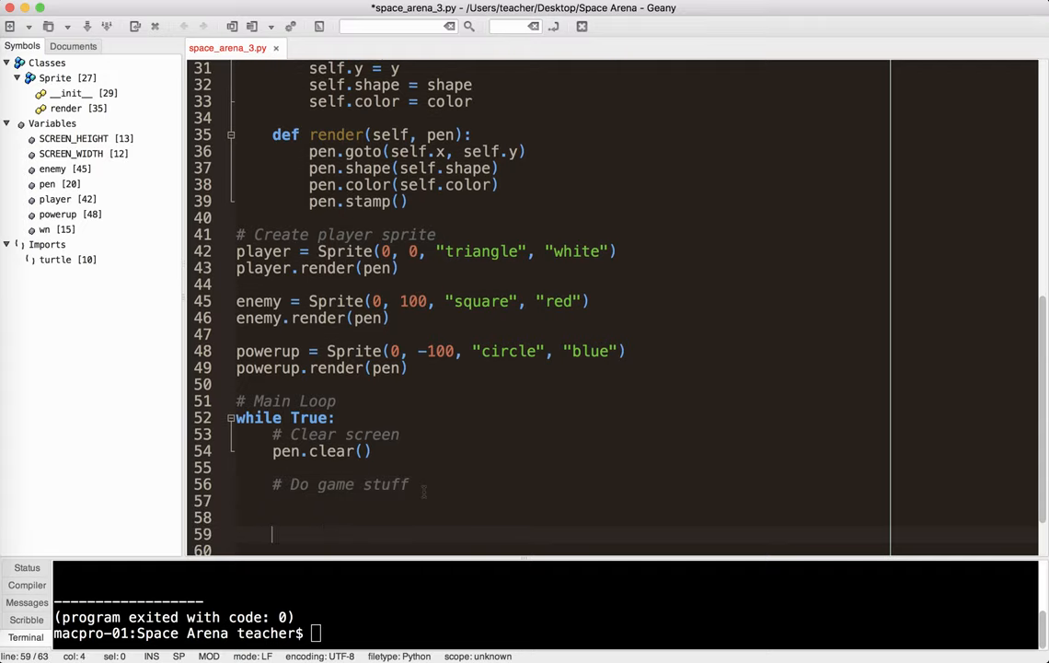
pyautogui.write('#')
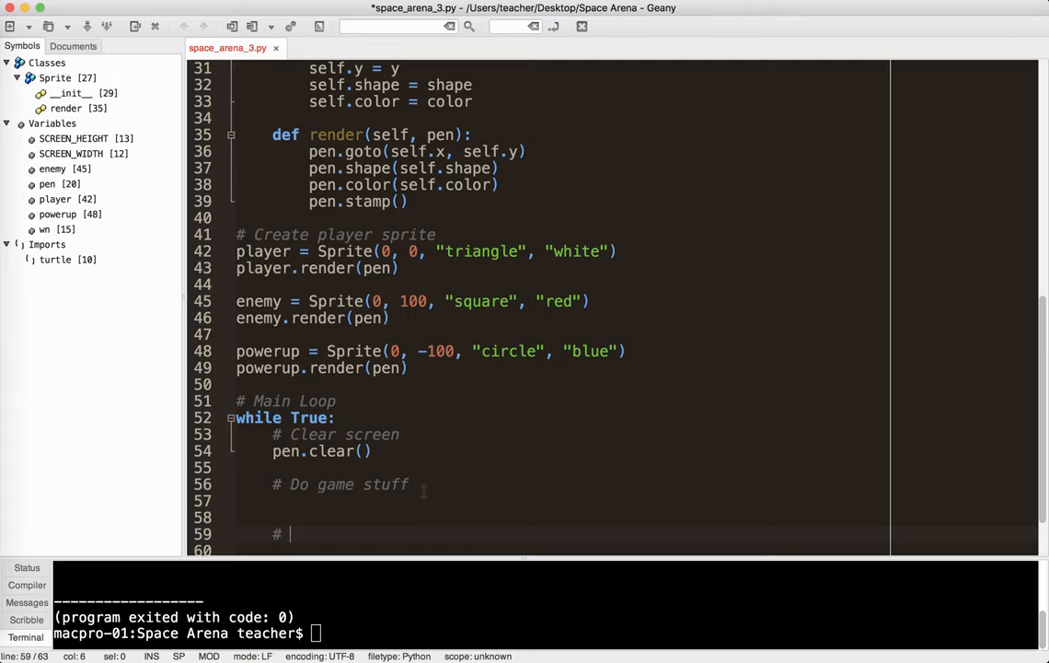
pyautogui.write('Update the s')
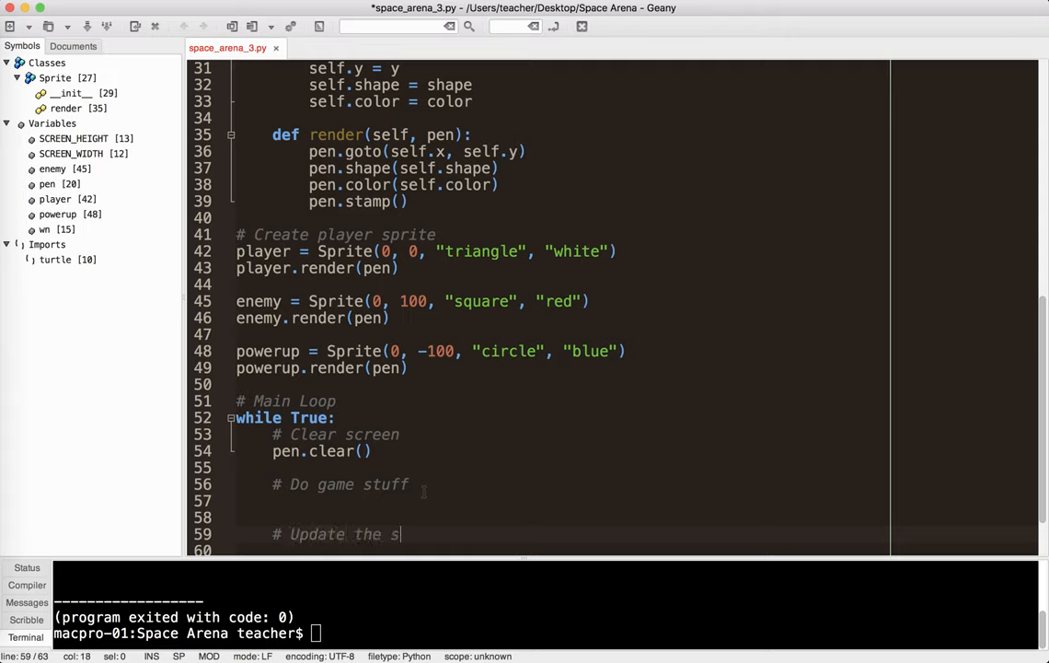
pyautogui.write('creen')
pyautogui.click(558, 549)
pyautogui.write('wn.')
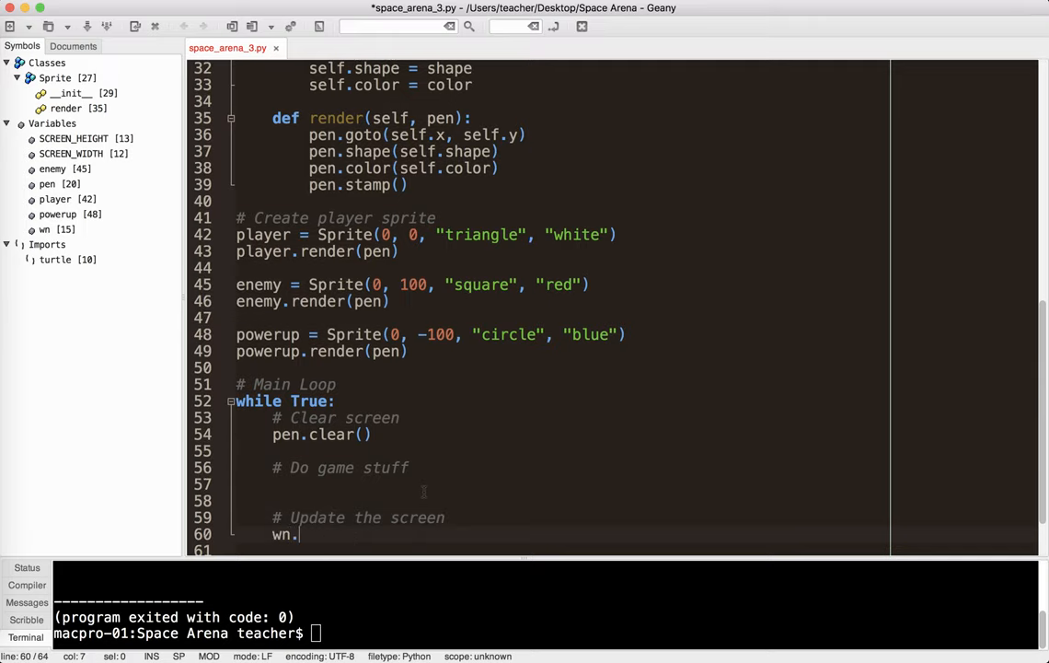
pyautogui.write('update()')
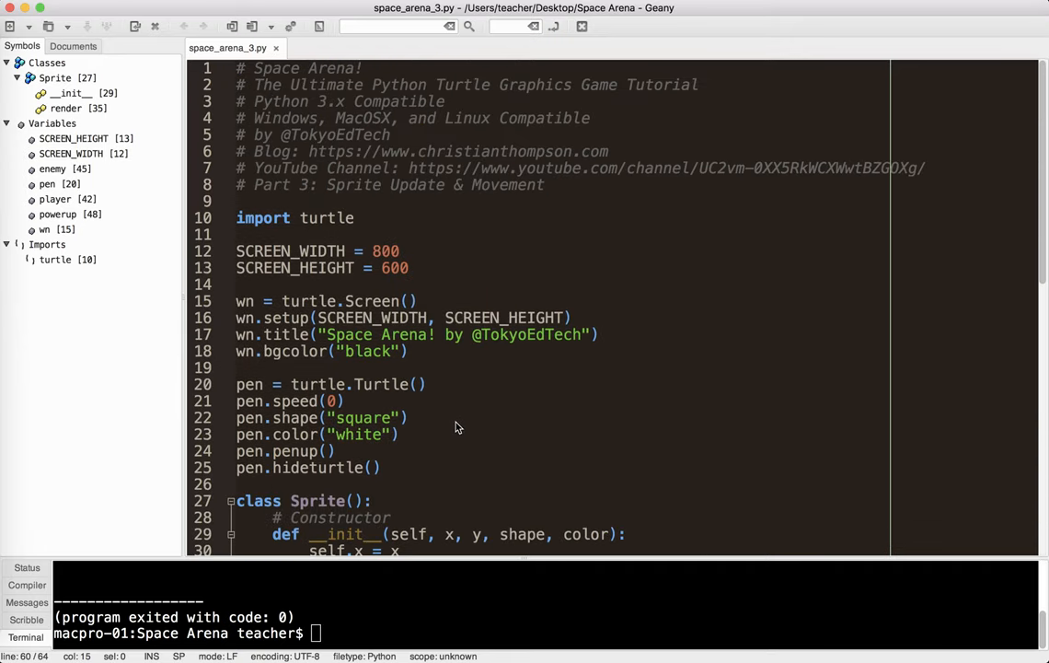
# - Insert wn.tracer(0) right after the black background color line
pyautogui.scroll(-3)
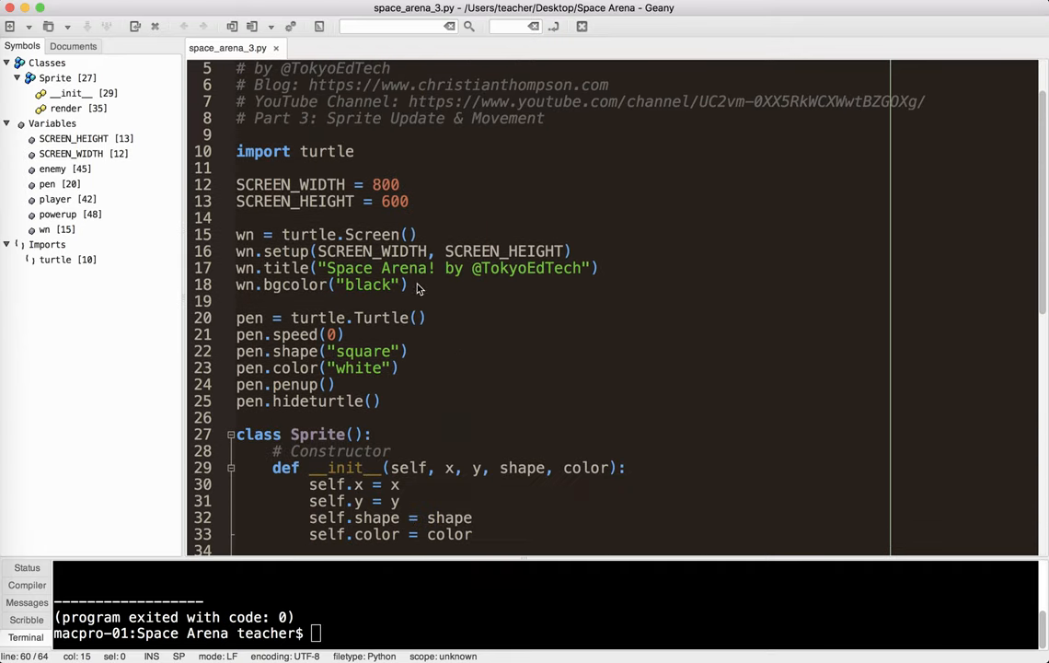
pyautogui.write('wn.tra')
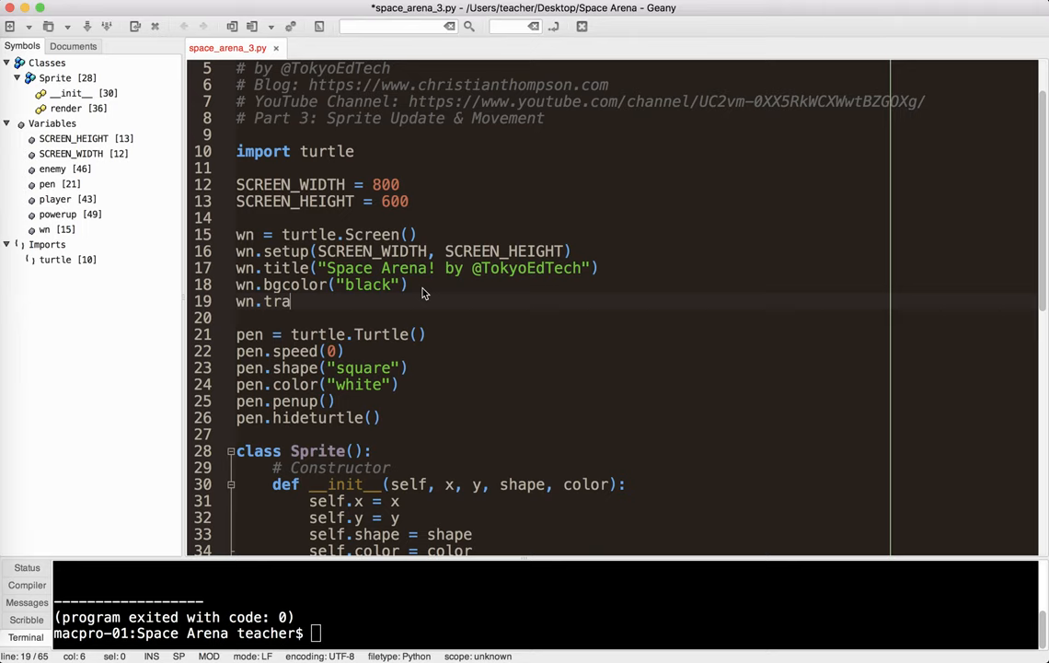
pyautogui.write('cer(0)')
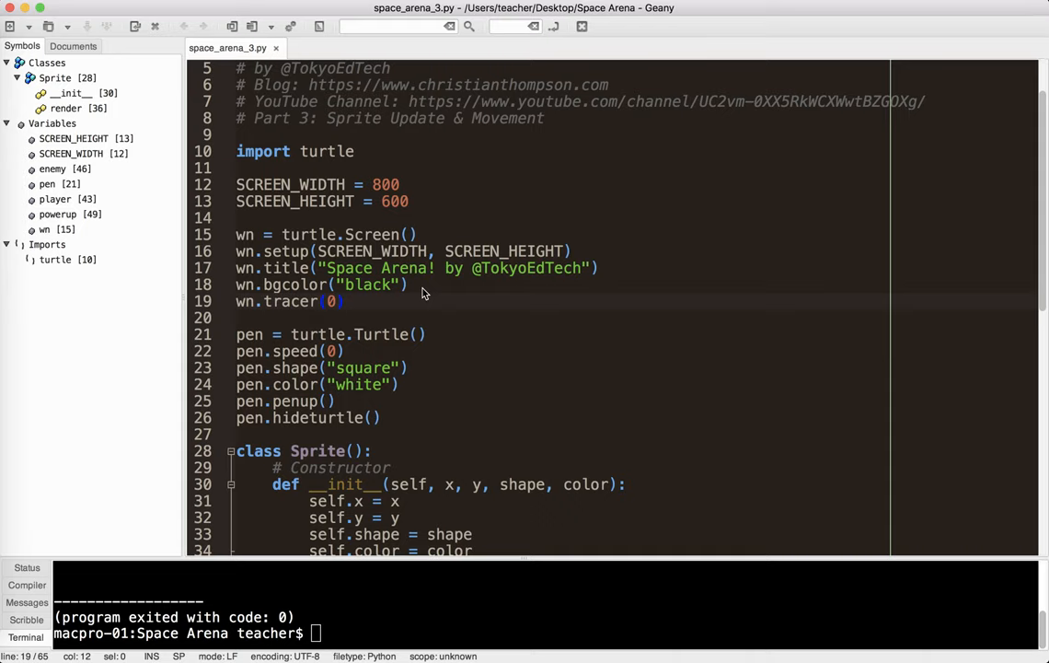
pyautogui.scroll(-3)
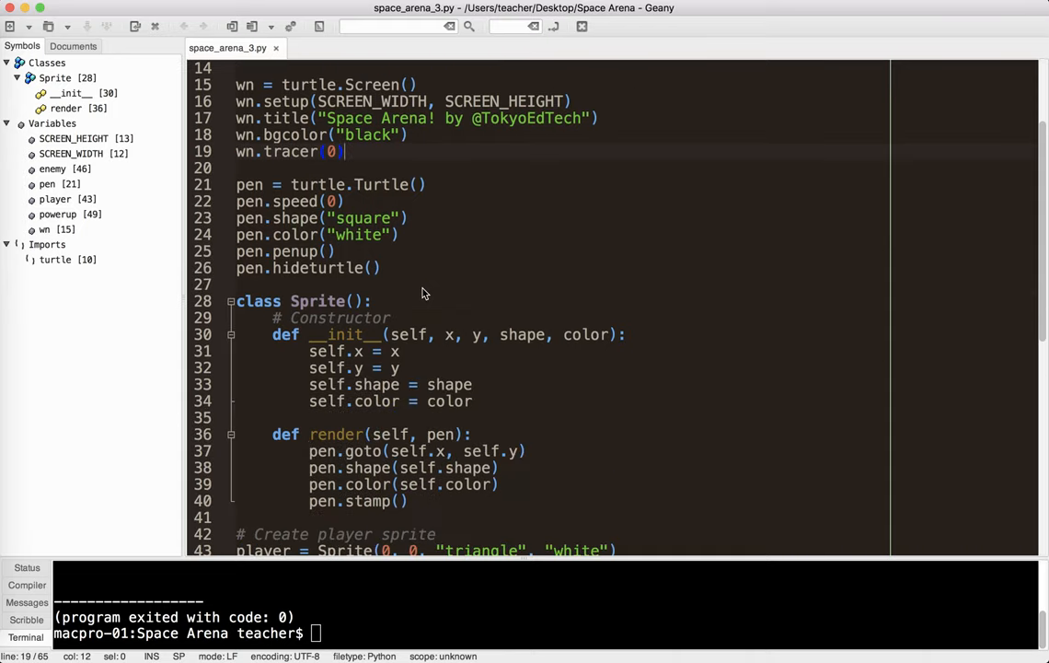
pyautogui.scroll(3)
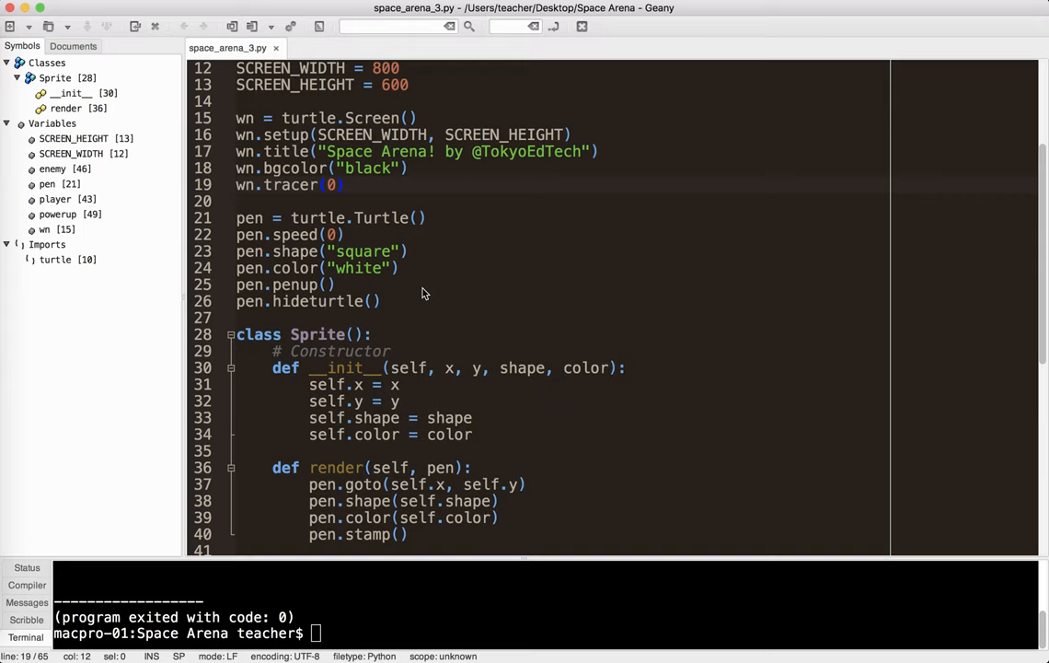
pyautogui.moveTo(261, 194)
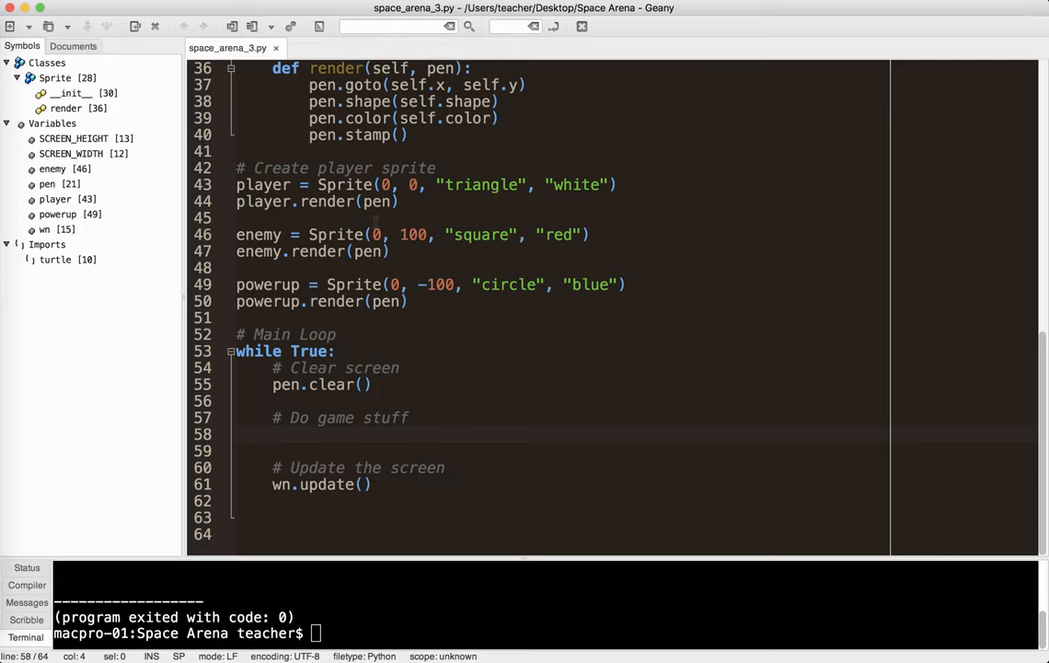
# - Place a '# Render sprites' comment in the loop with powerup, enemy and player render(pen) calls
pyautogui.write('# Render')
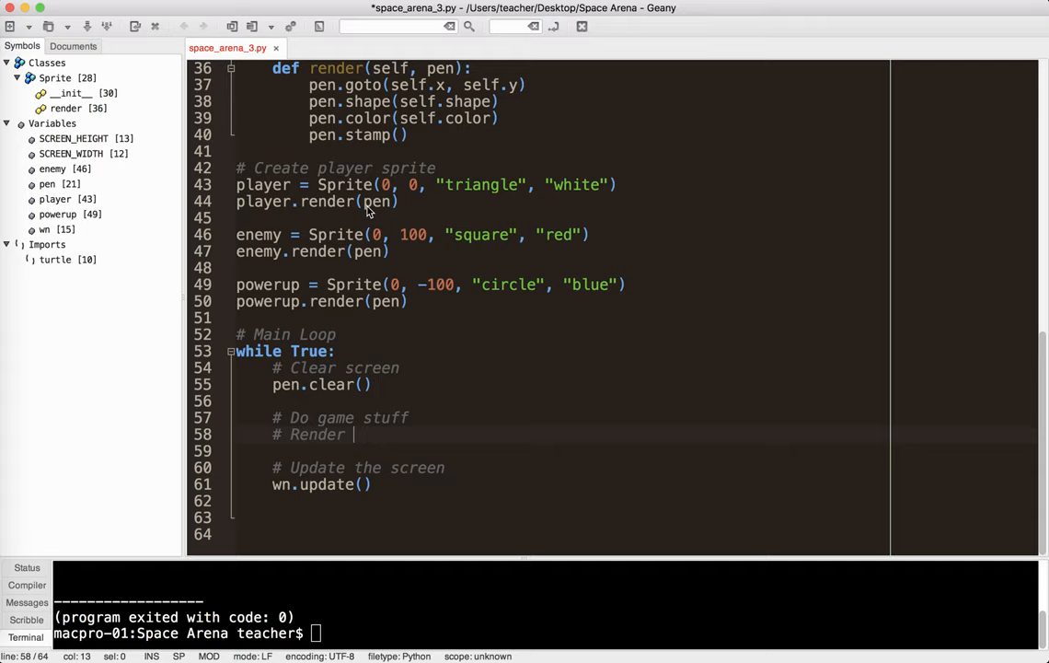
pyautogui.write('sprite')
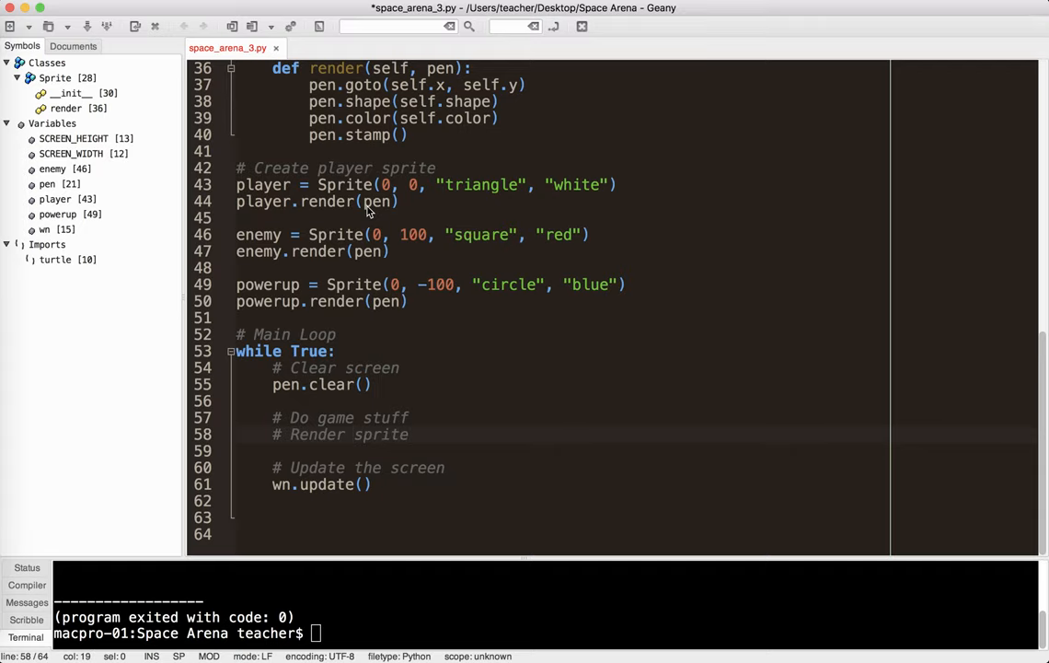
pyautogui.write('s')
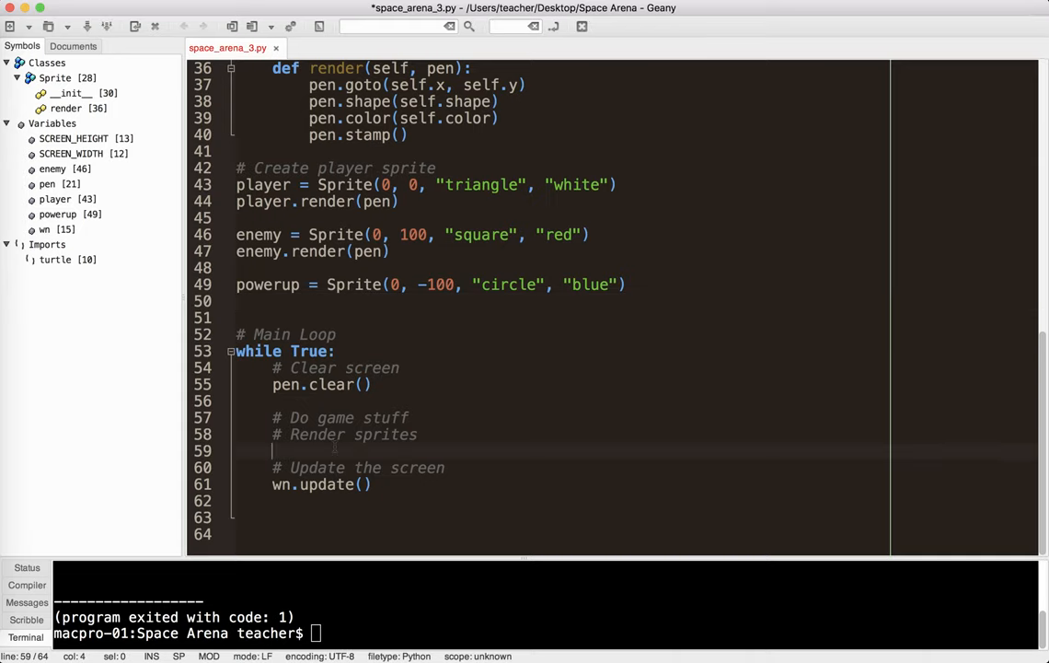
pyautogui.write('powerup.render(pen')
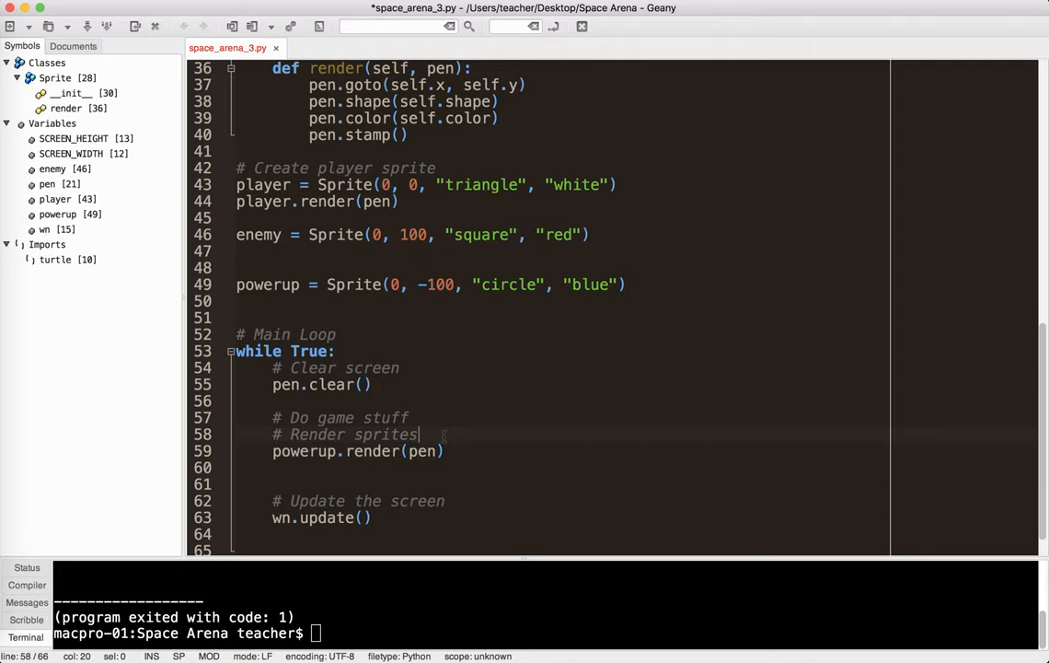
pyautogui.write('enemy.render(pen)')
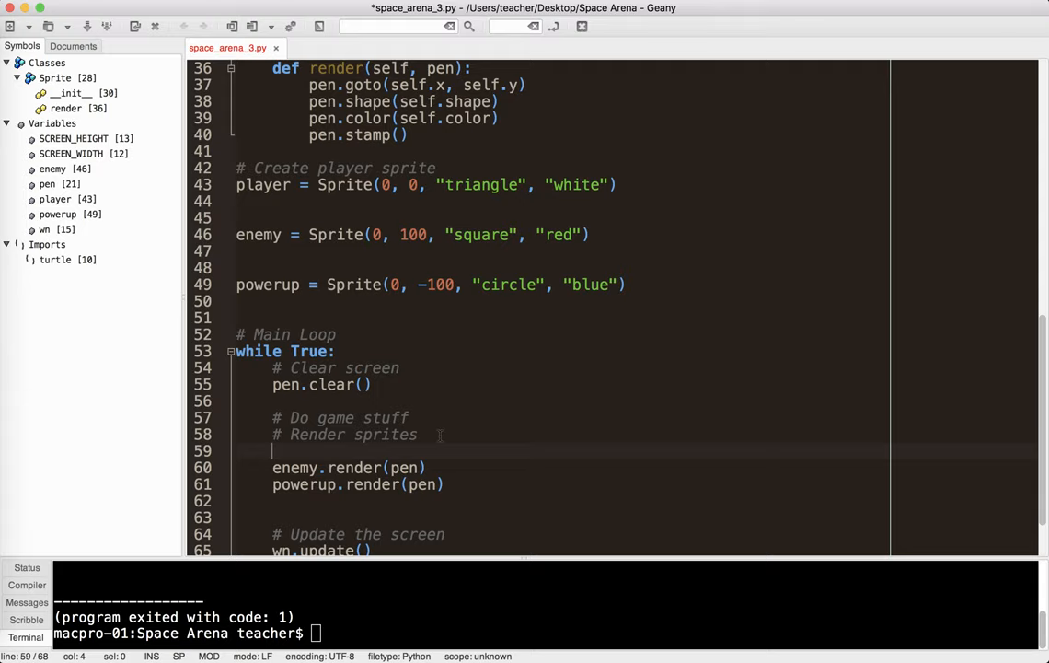
pyautogui.write('player.render(pen)')
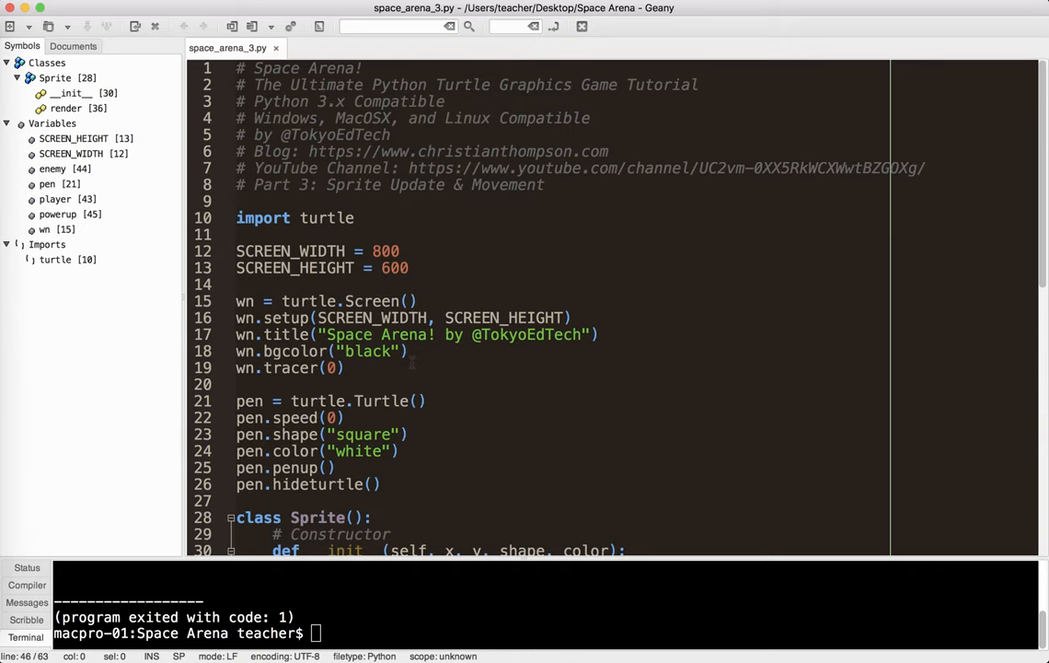
pyautogui.scroll(-3)
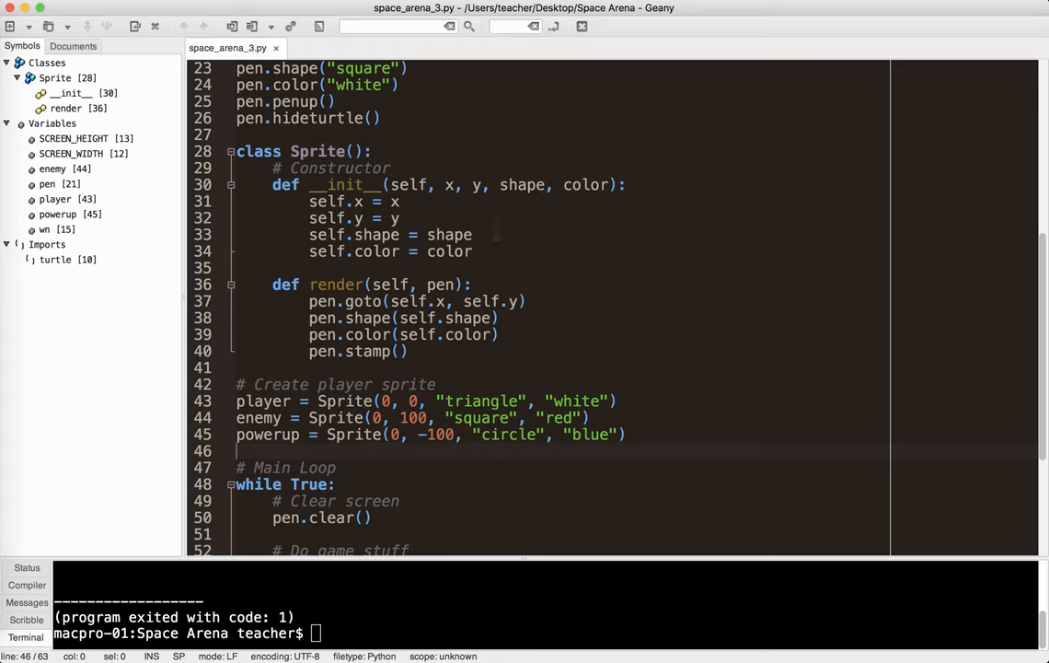
pyautogui.write('def')
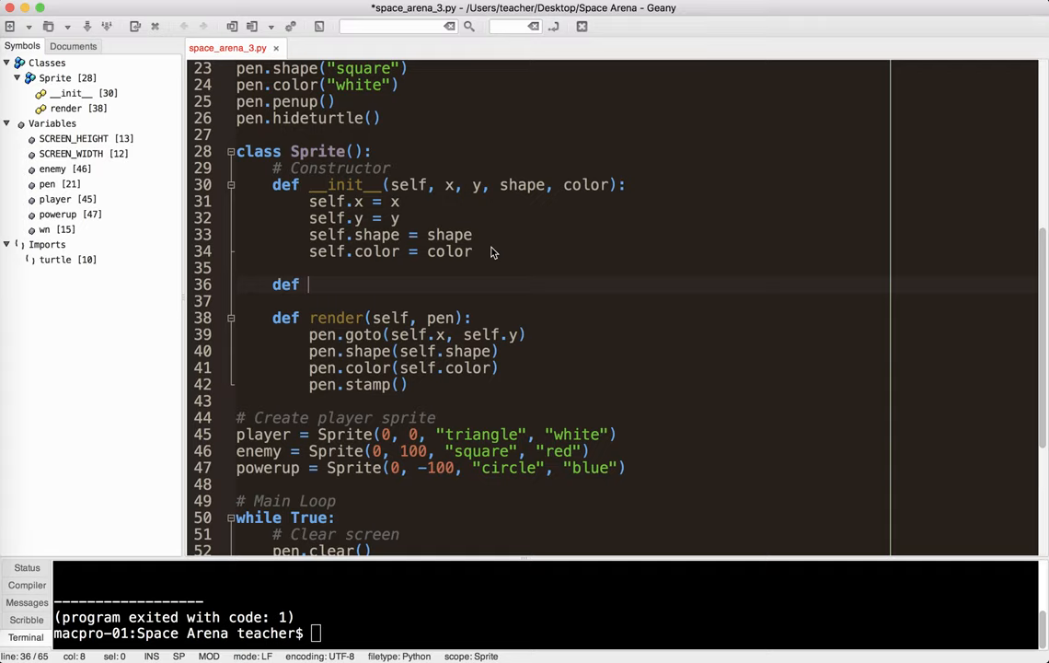
pyautogui.write('update(self):')
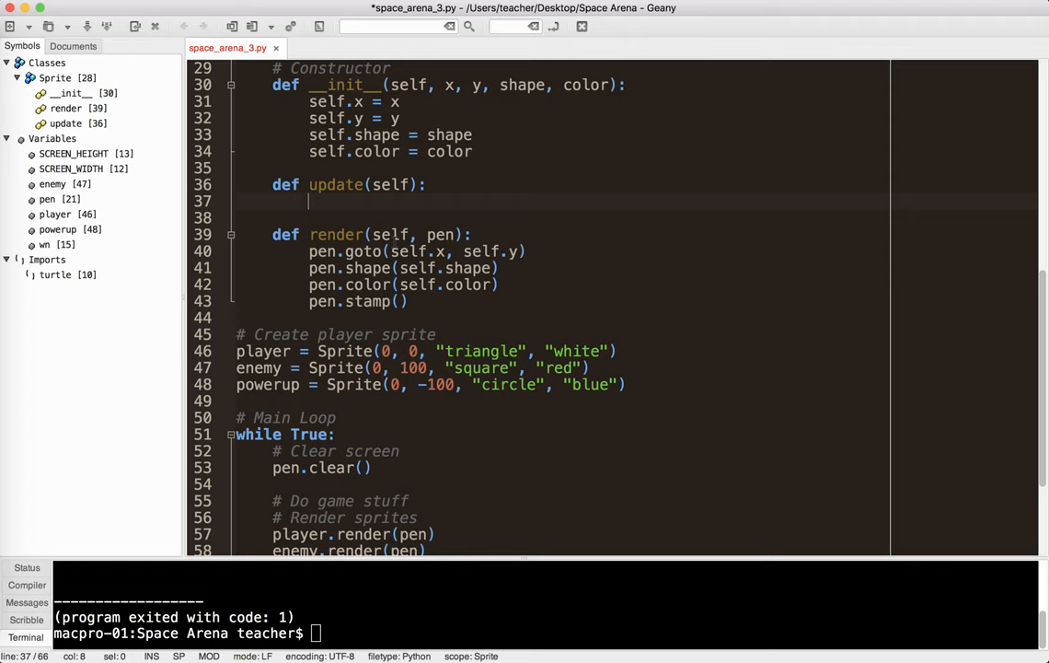
pyautogui.scroll(-3)
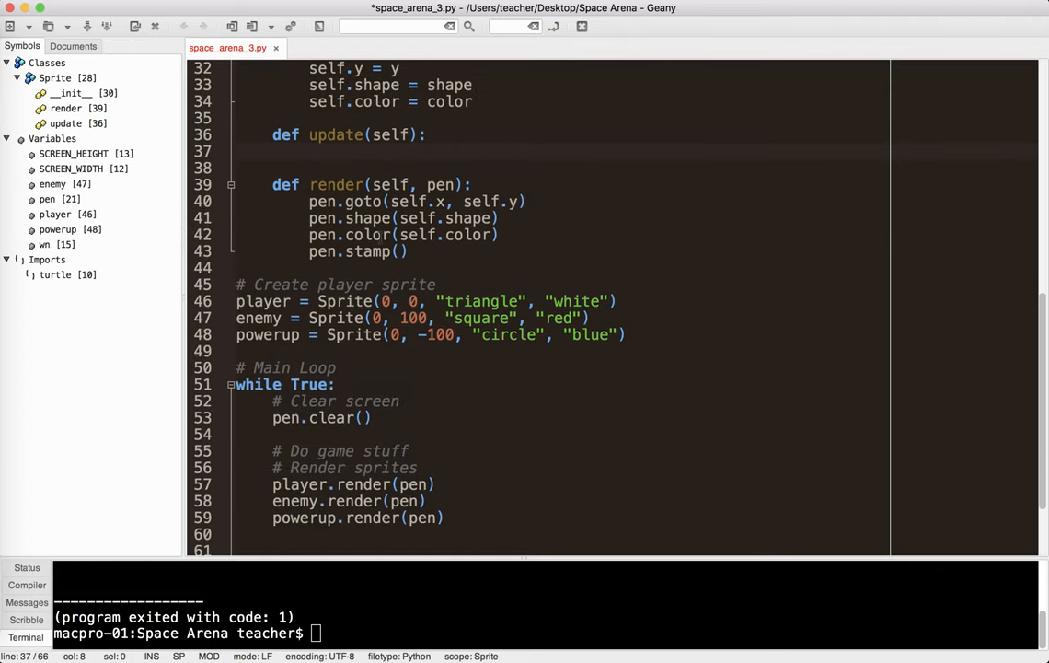
pyautogui.click(310, 151)
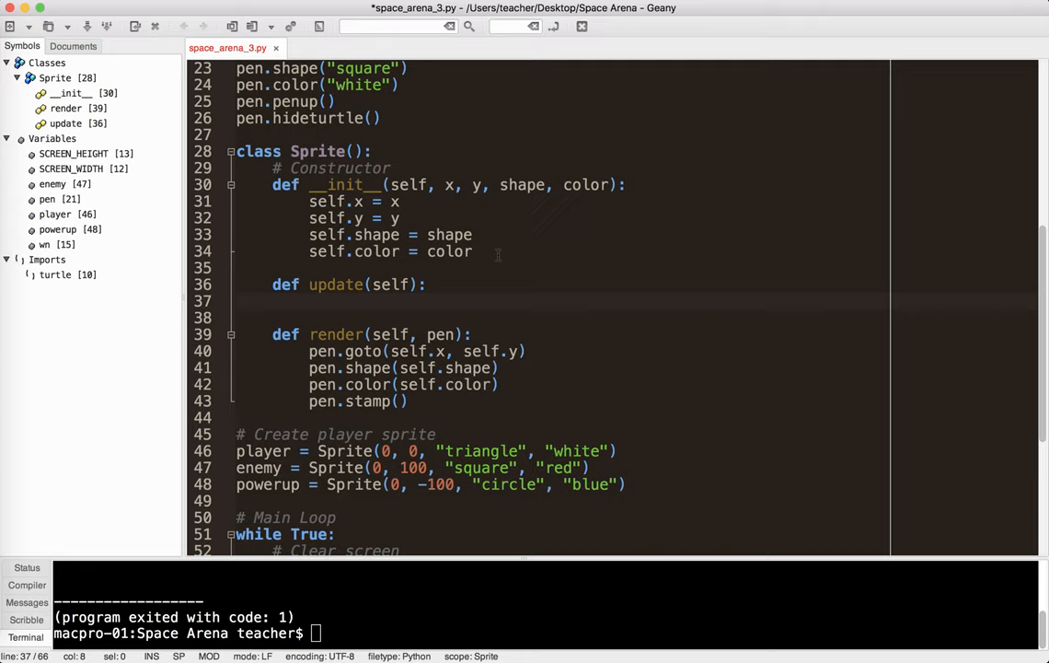
# - In the Sprite constructor, set self.dx = 0 and self.dy = 0
pyautogui.click(473, 252)
pyautogui.write('self.dx =')
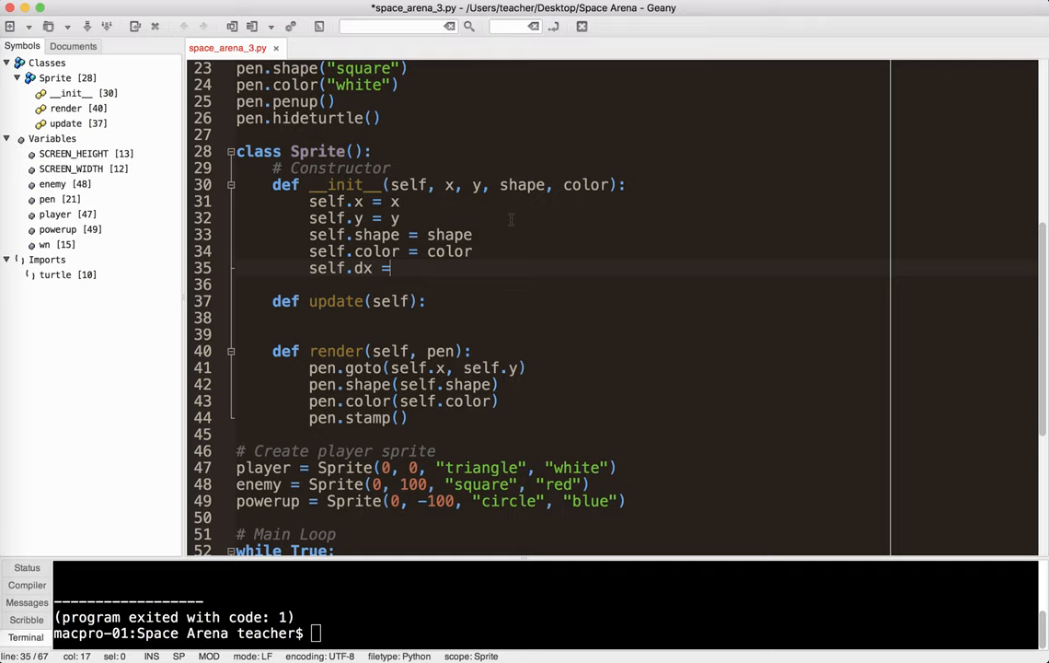
pyautogui.write('0')
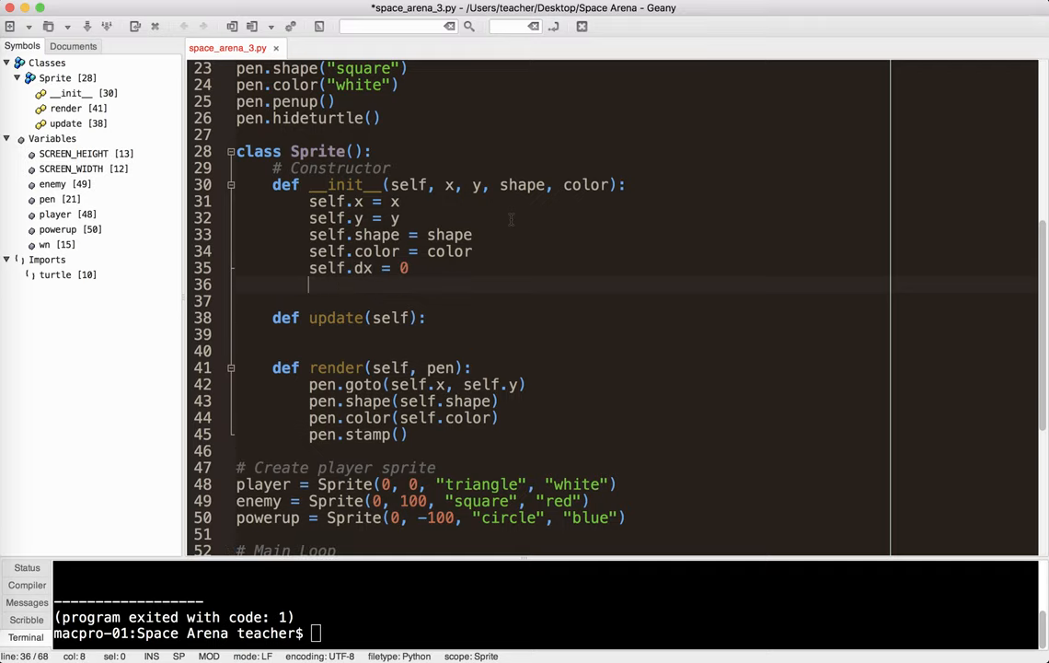
pyautogui.write('self.dy =')
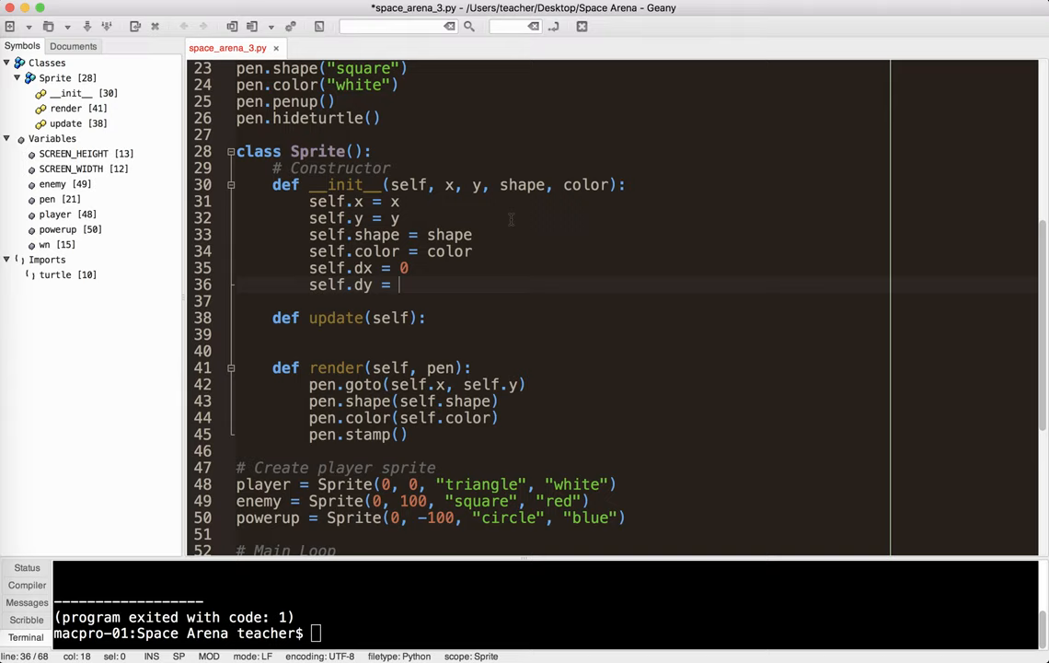
pyautogui.write('0')
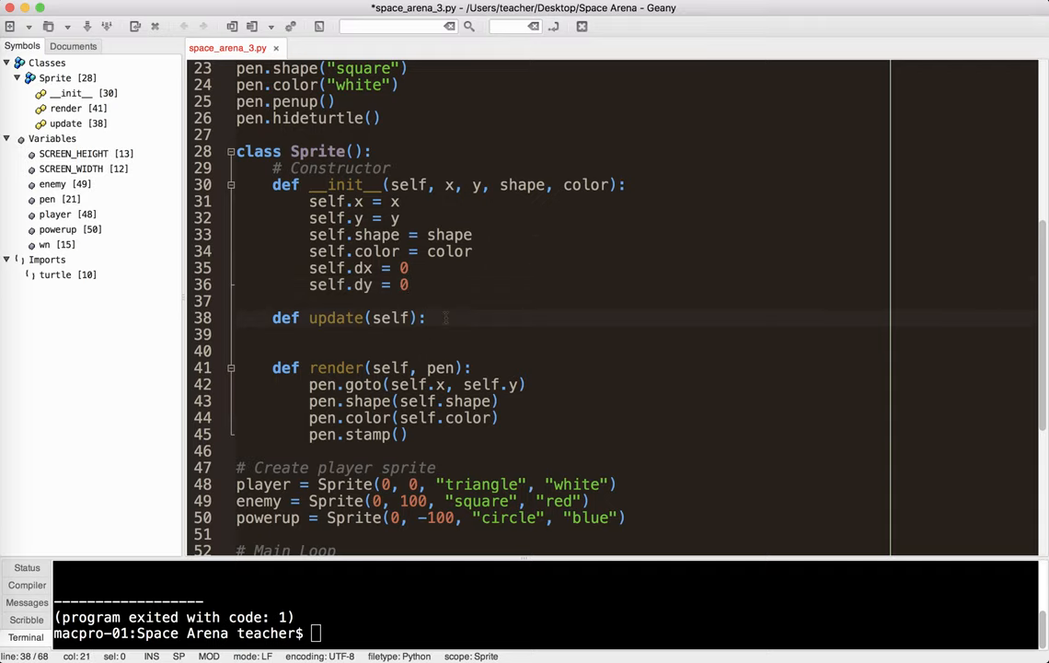
# - In update(), add self.x += self.dx and self.y += self.dy
pyautogui.write('self.x += self.')
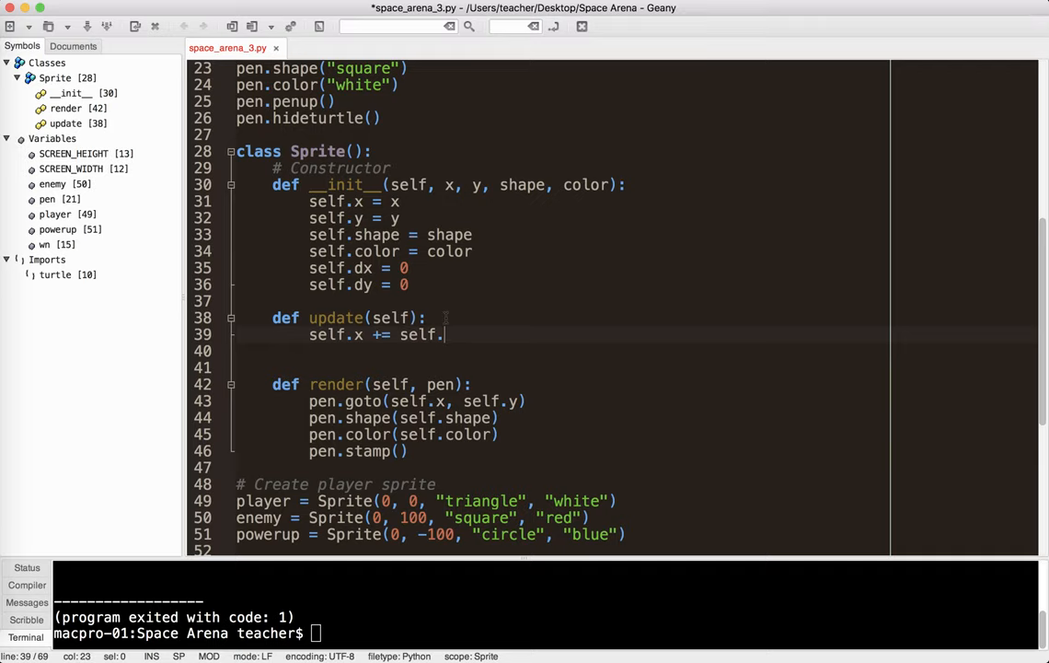
pyautogui.write('dx')
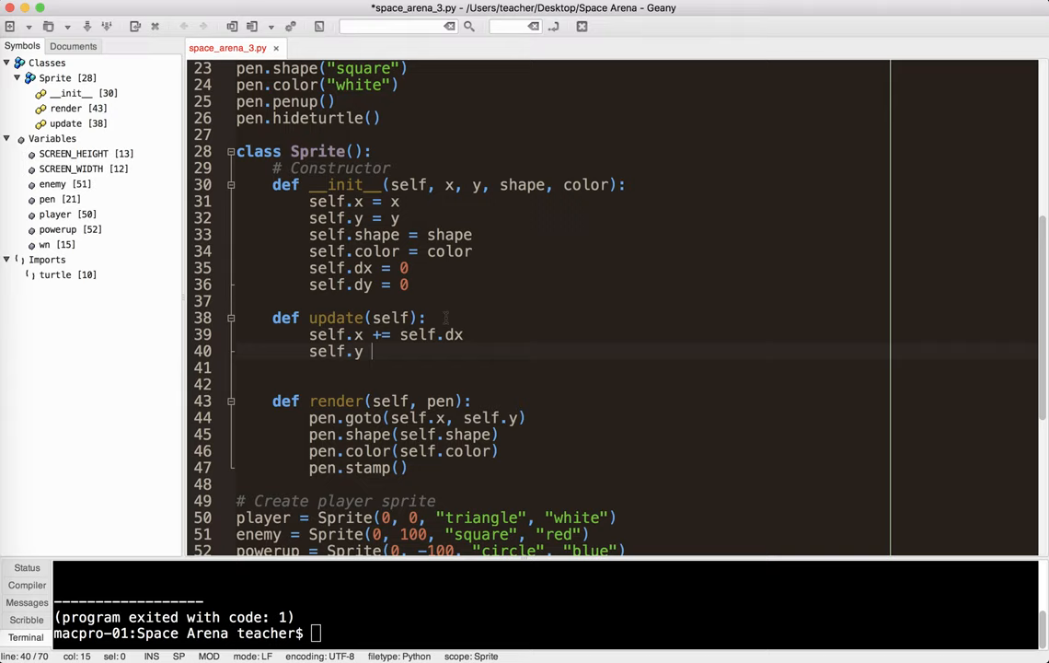
pyautogui.write('+= self')
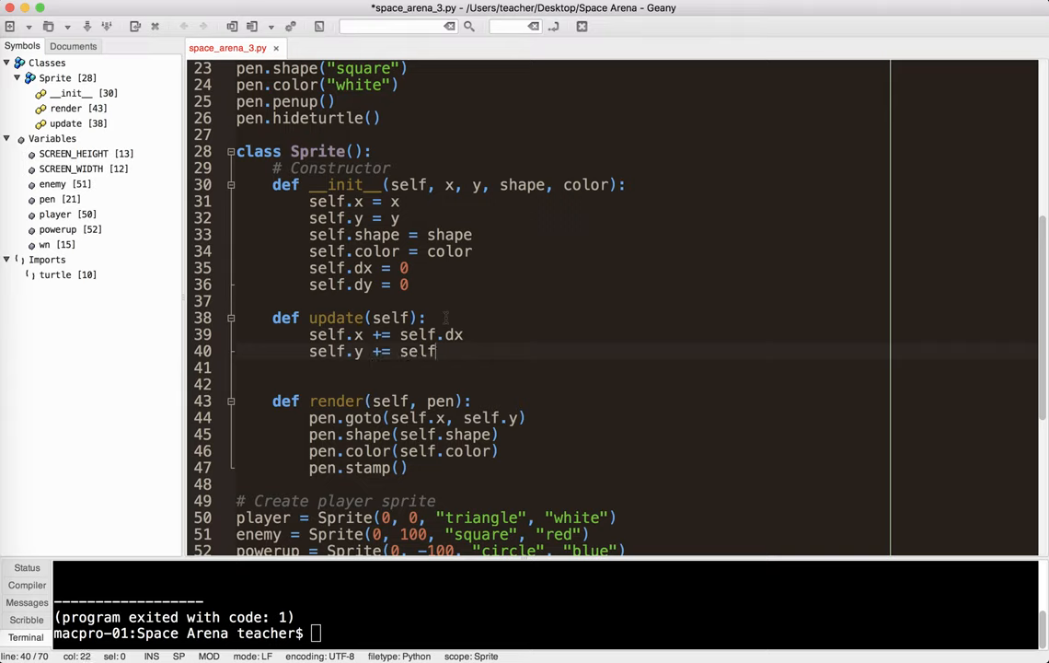
pyautogui.write('.dy')
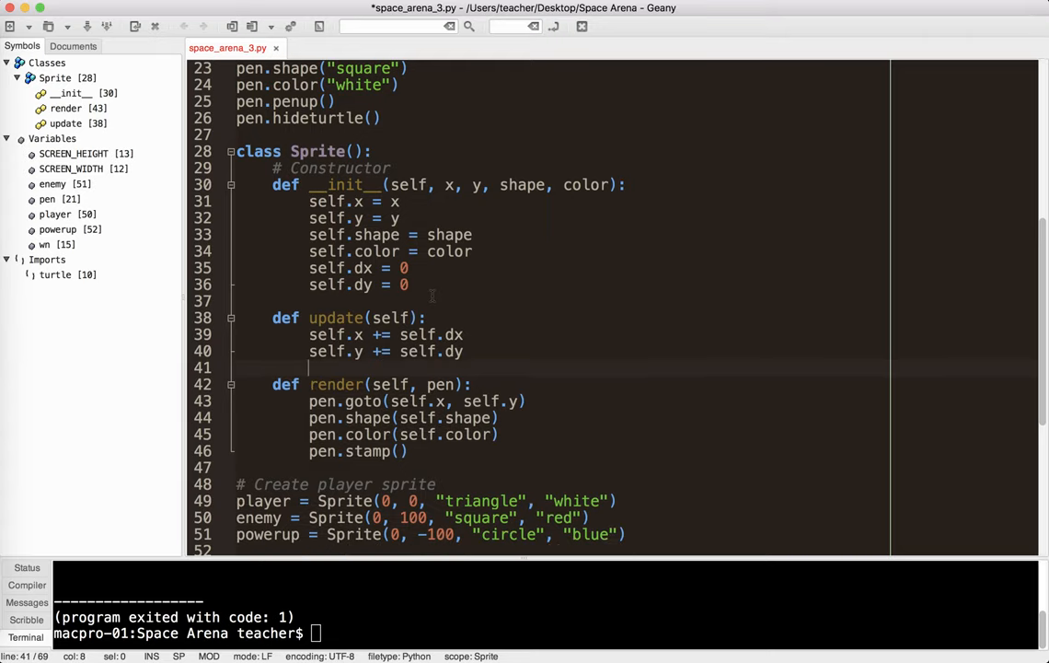
pyautogui.scroll(-3)
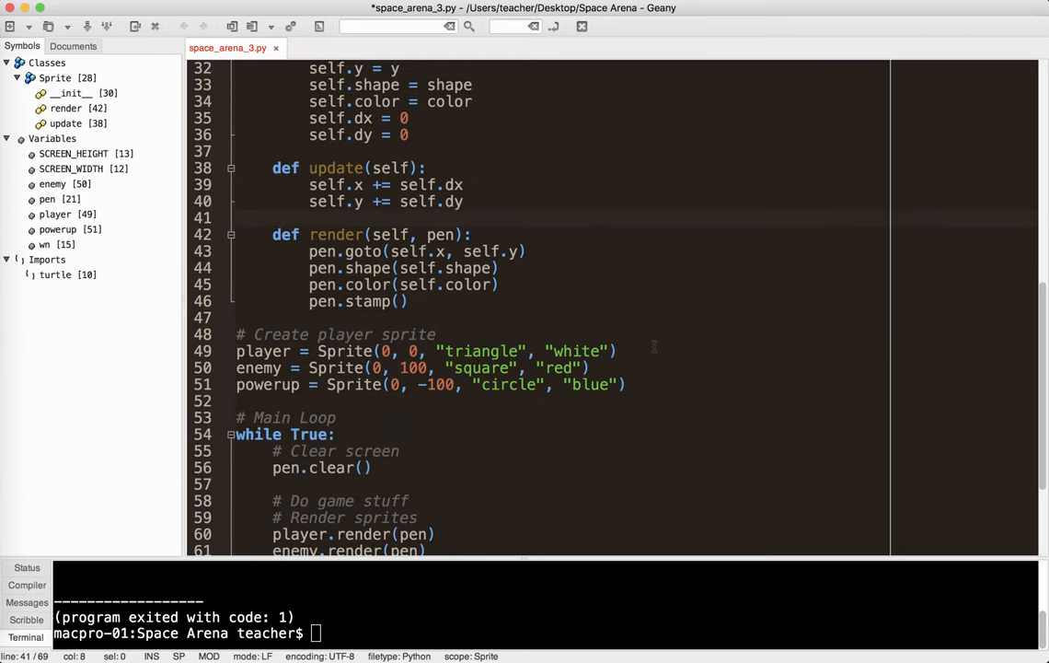
# - Set player.dx = 1, enemy.dx = -1 and powerup.dy = 1 below the sprite creations
pyautogui.write('player.dx = 1')
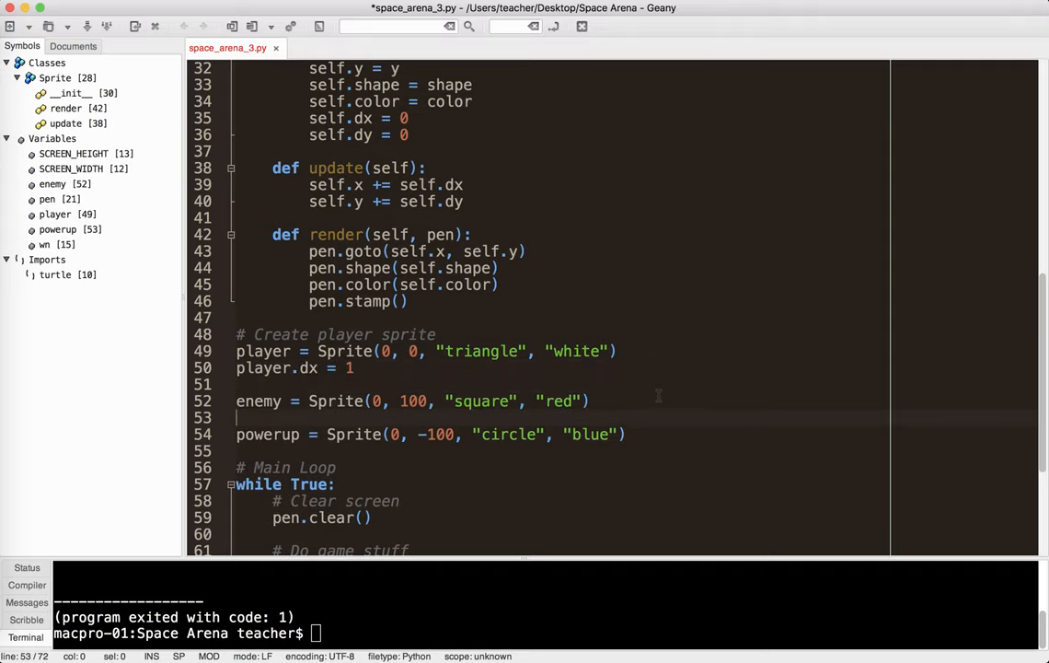
pyautogui.write('enemy.dx = -1')
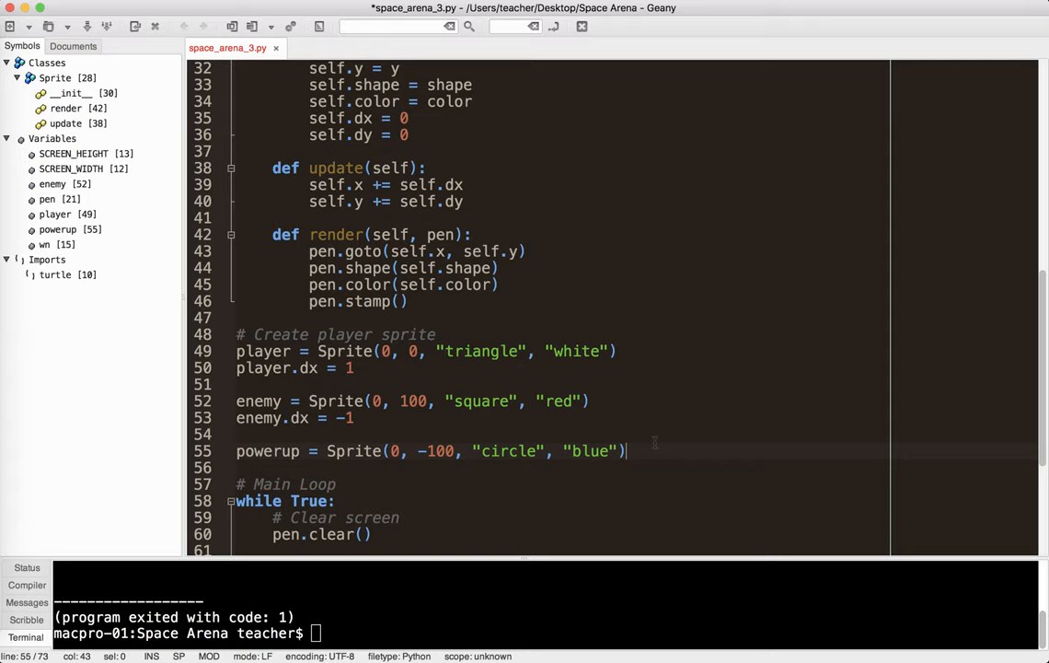
pyautogui.write('poweru')
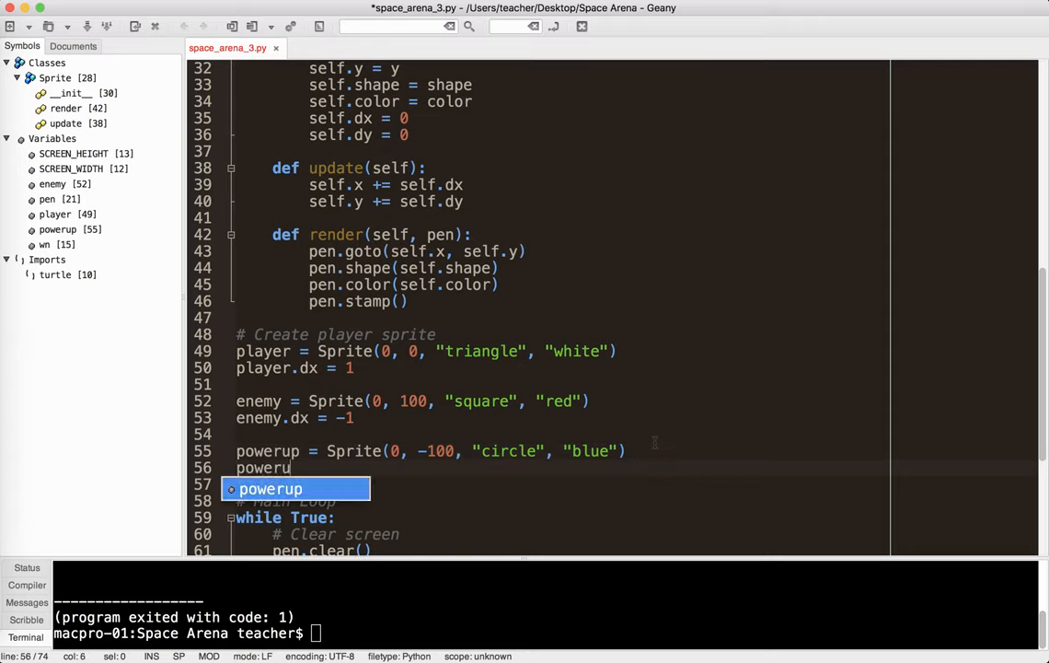
pyautogui.write('.dy +')
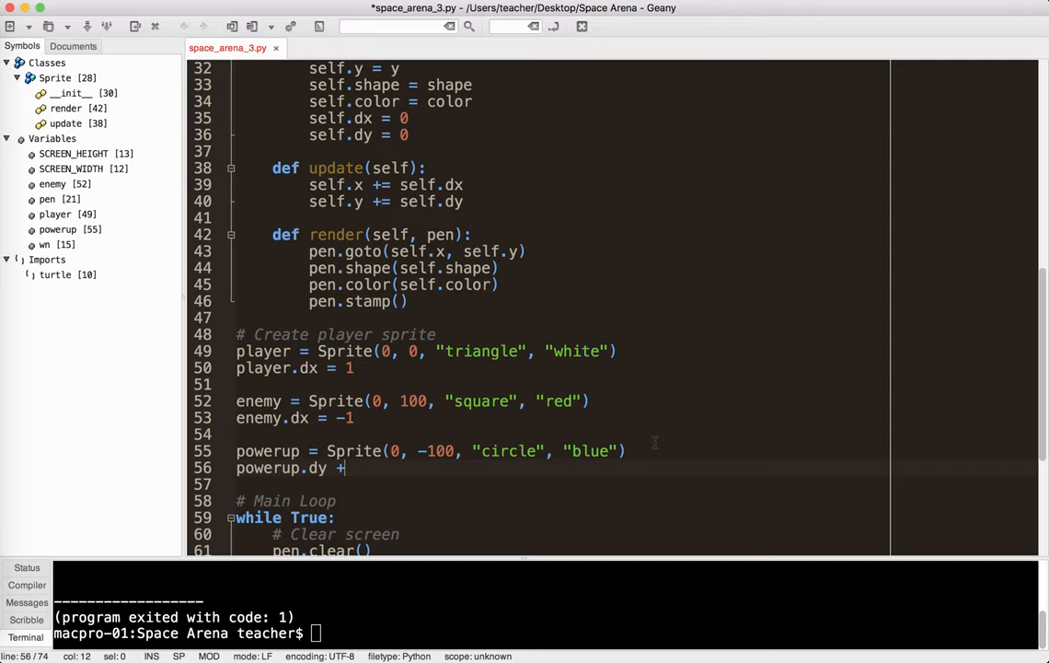
pyautogui.write('1')
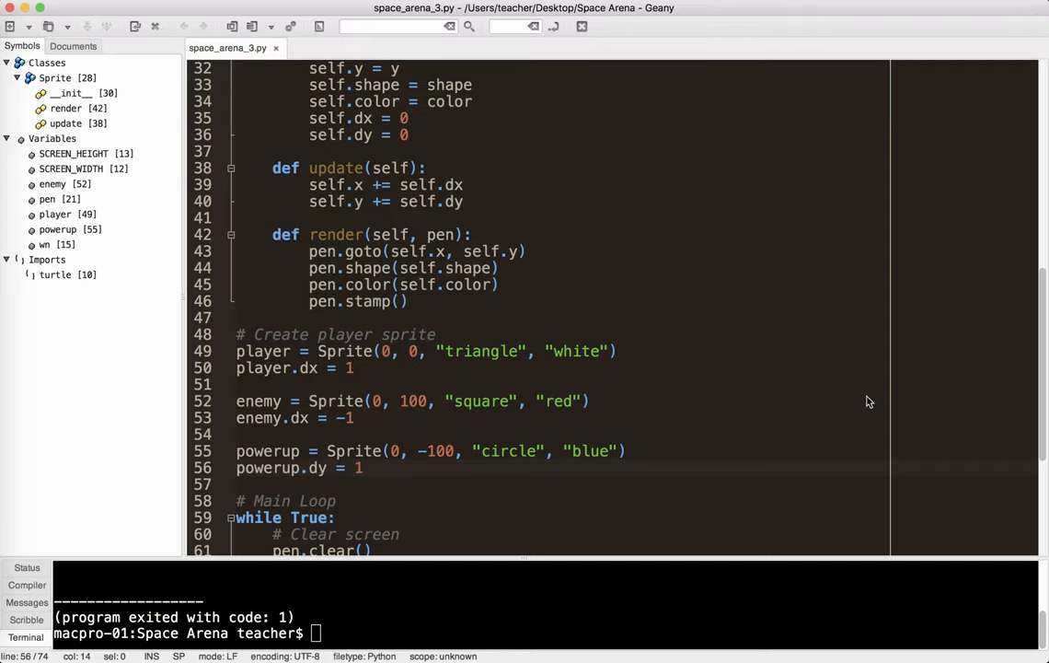
pyautogui.scroll(-3)
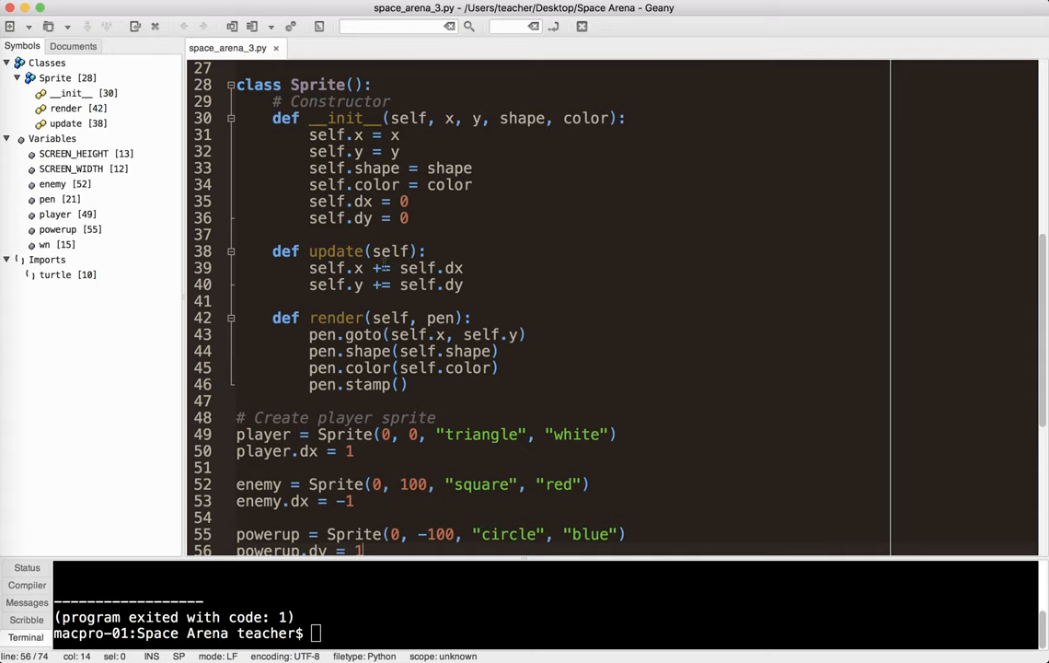
pyautogui.scroll(-3)
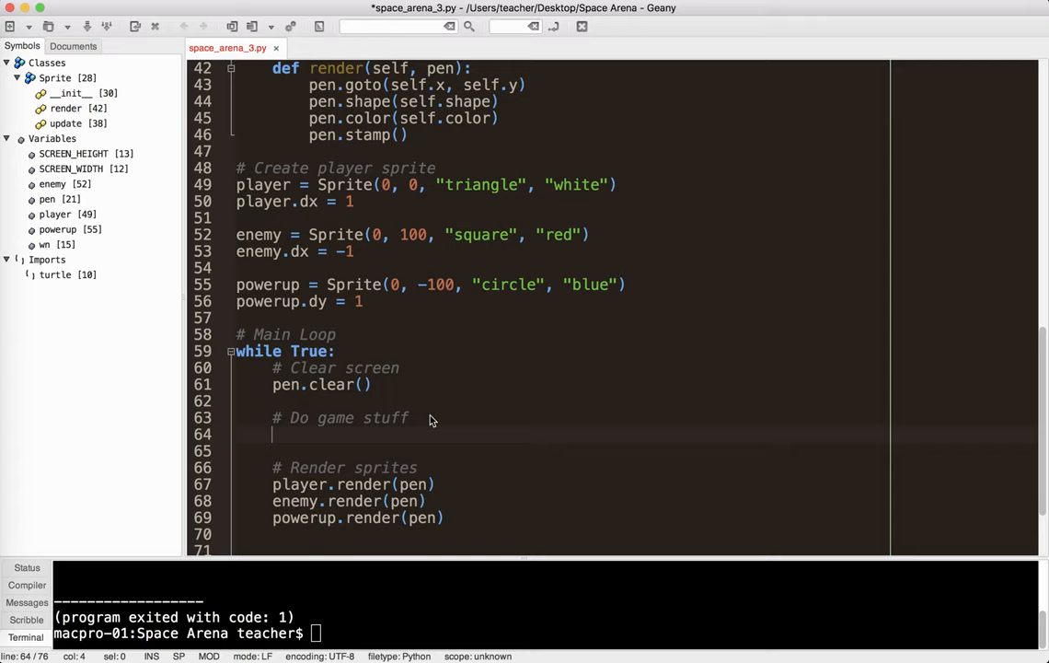
# - Add '# Update sprites' with player, enemy and powerup update() calls, then test-run and close the game
pyautogui.write('# Update spr')
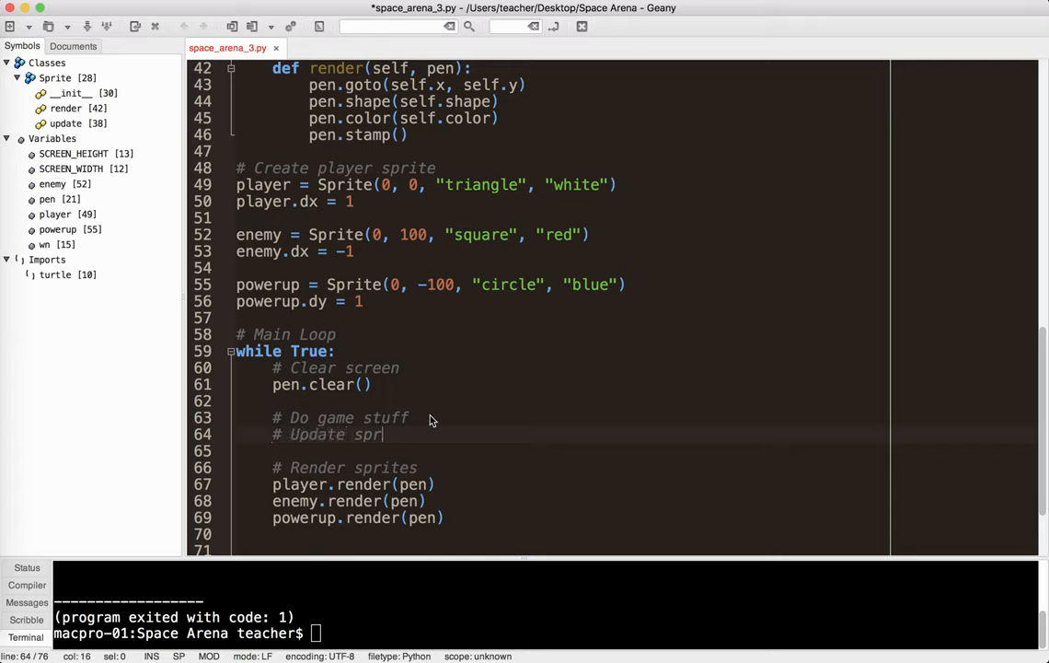
pyautogui.write('player.')
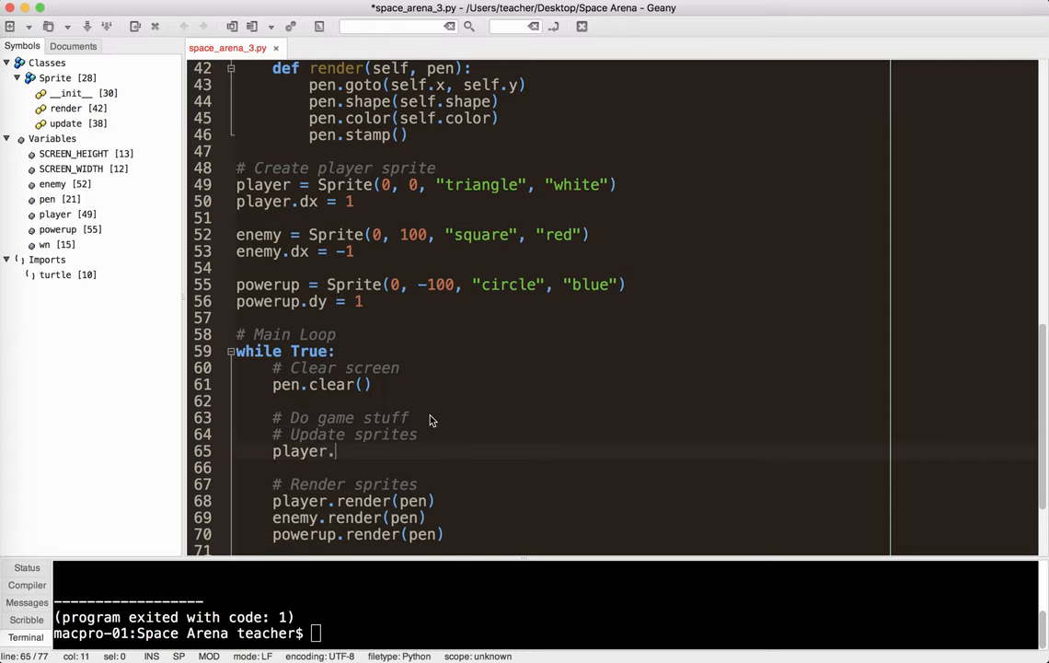
pyautogui.write('update')
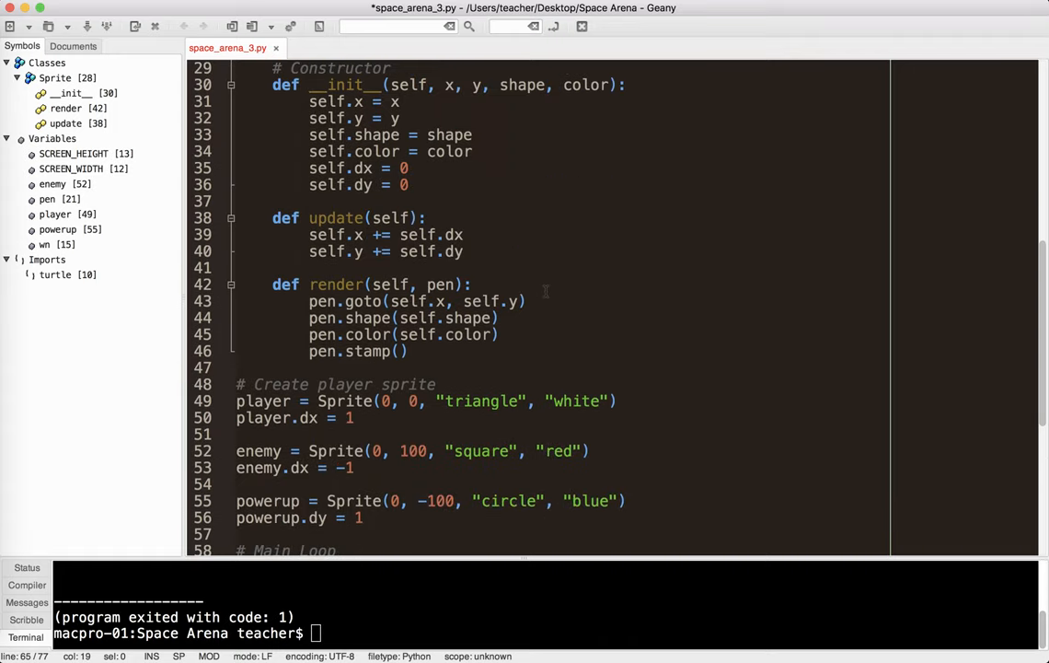
pyautogui.doubleClick(391, 217)
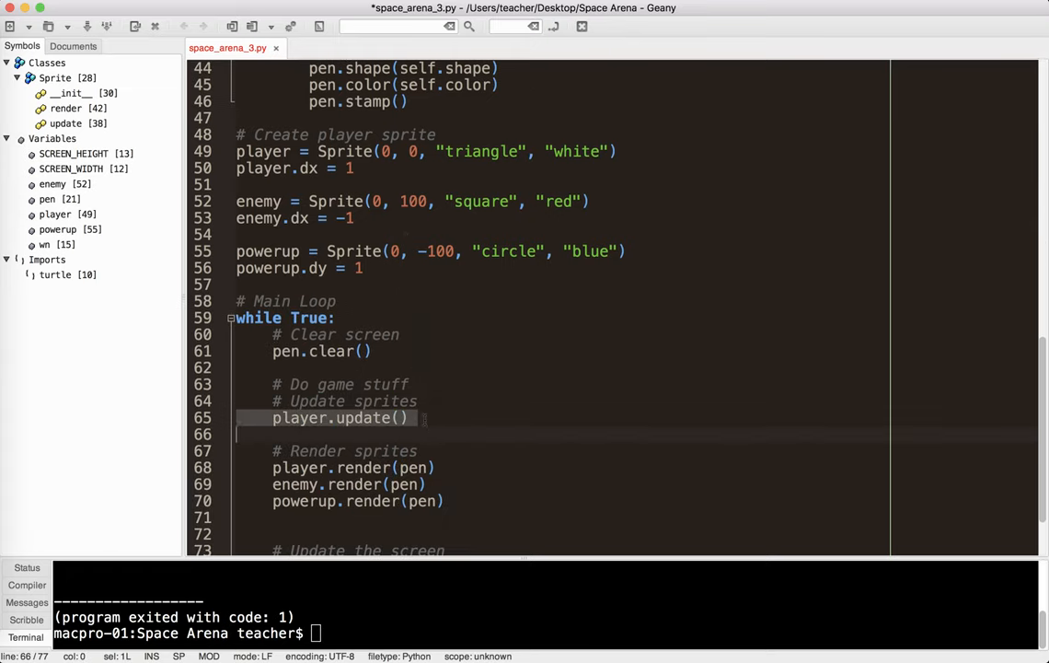
pyautogui.write('enemy.update(')
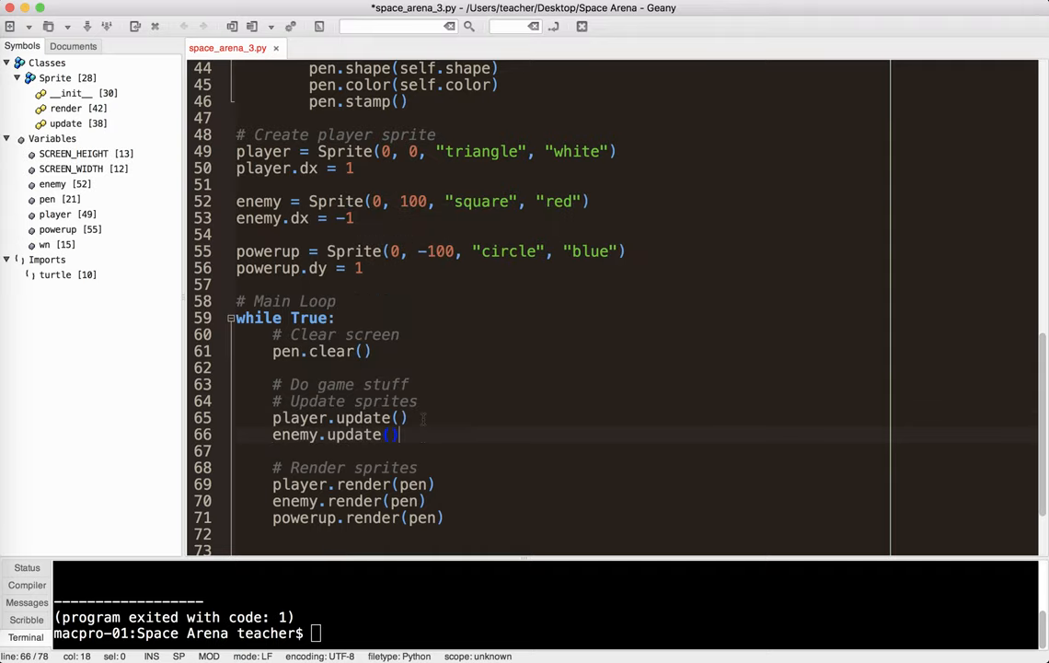
pyautogui.write('po')
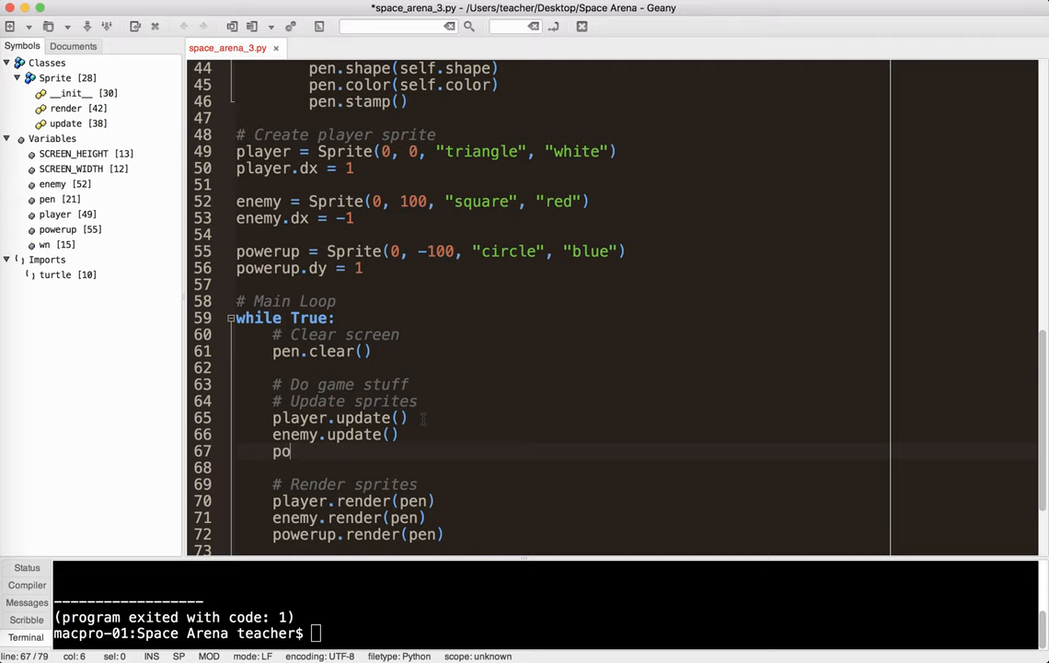
pyautogui.write('werup.u')
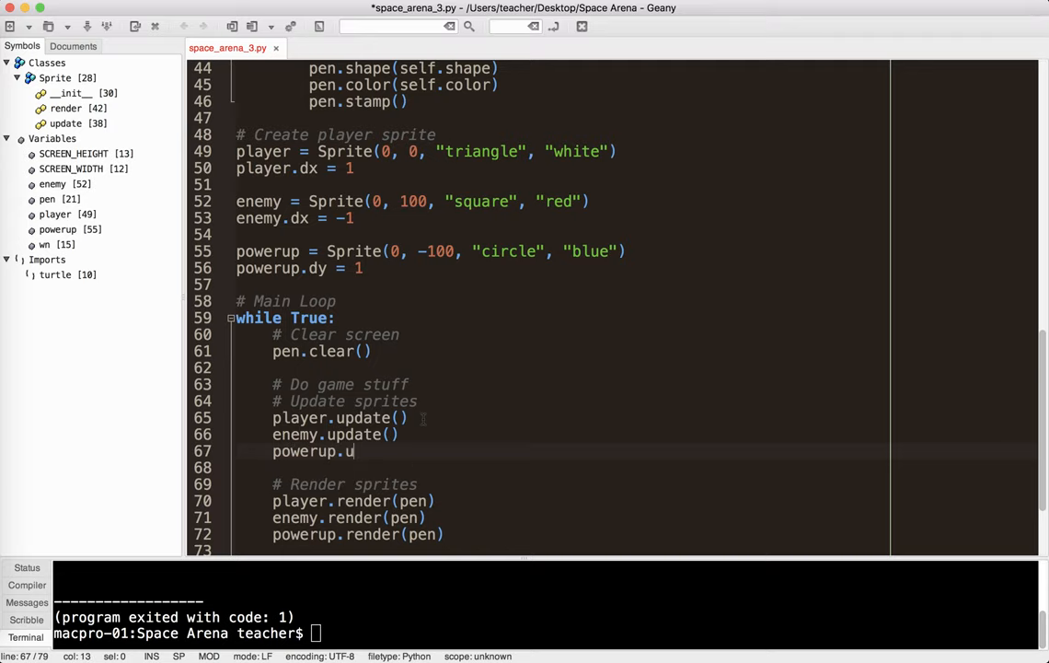
pyautogui.write('pdate()')
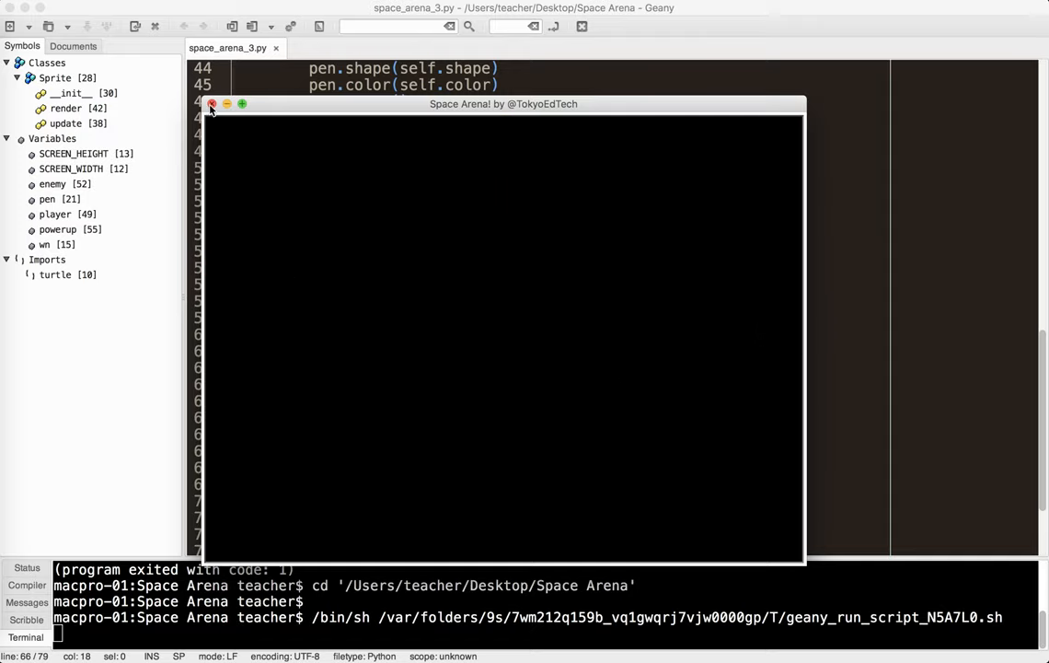
pyautogui.click(212, 103)
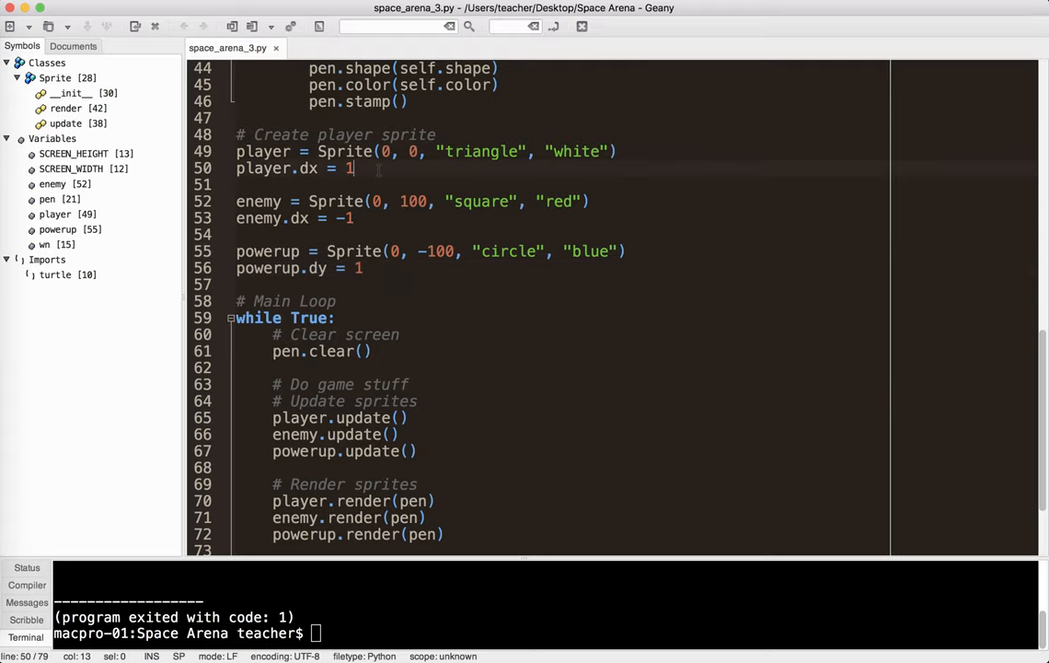
# - Set player.dy to 0.5, enemy.dy to -0.3 and powerup.dx to 0.1
pyautogui.write('player.dy = 0.5')
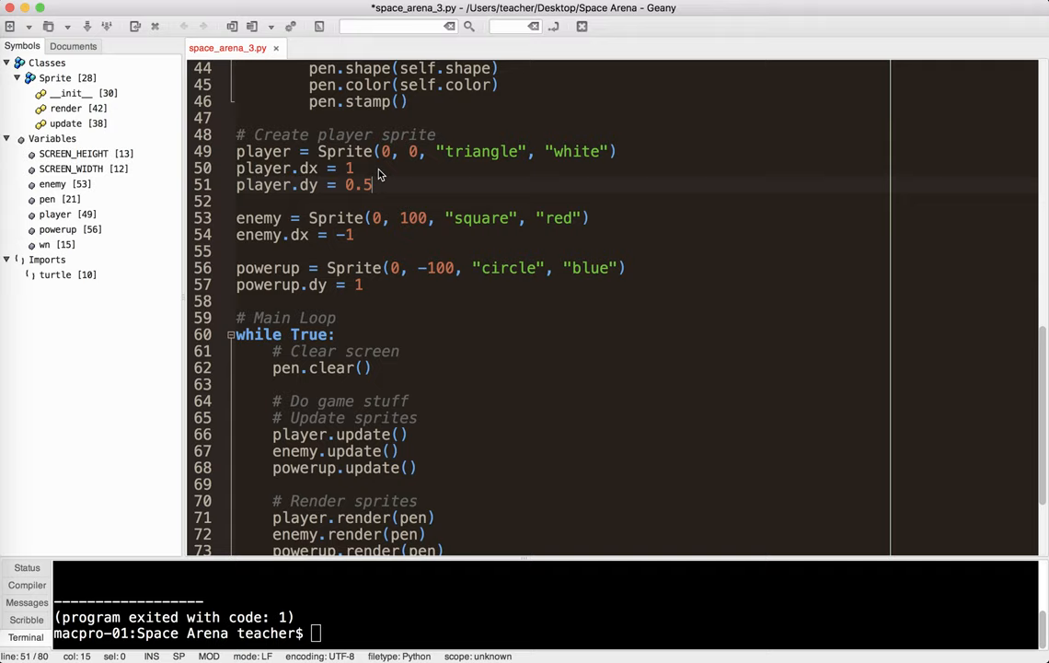
pyautogui.write('enemy.dy = -')
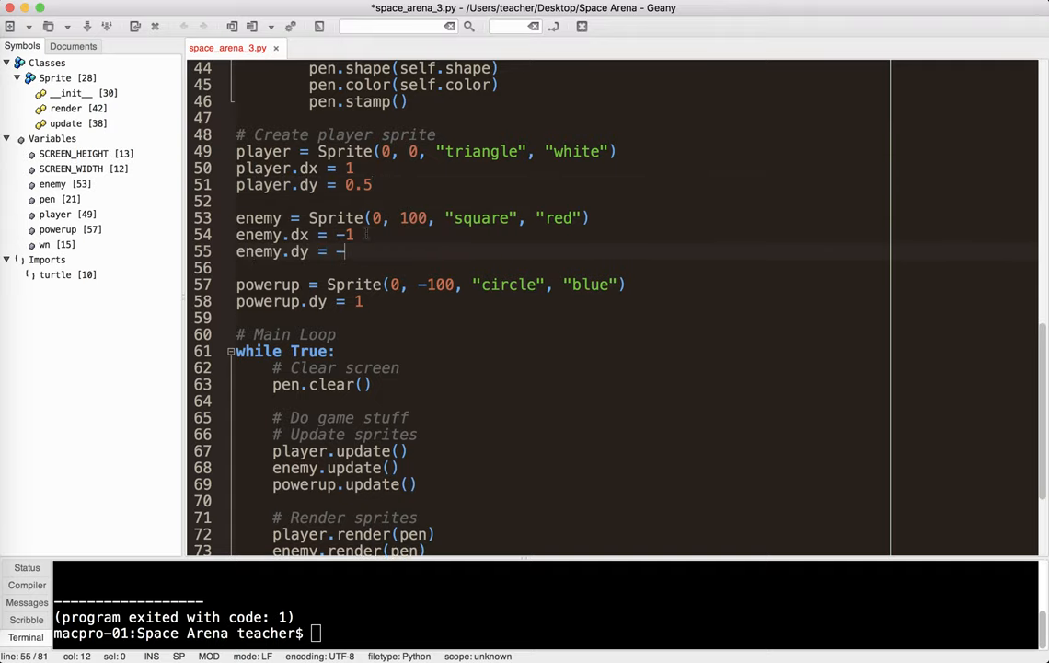
pyautogui.write('0.3')
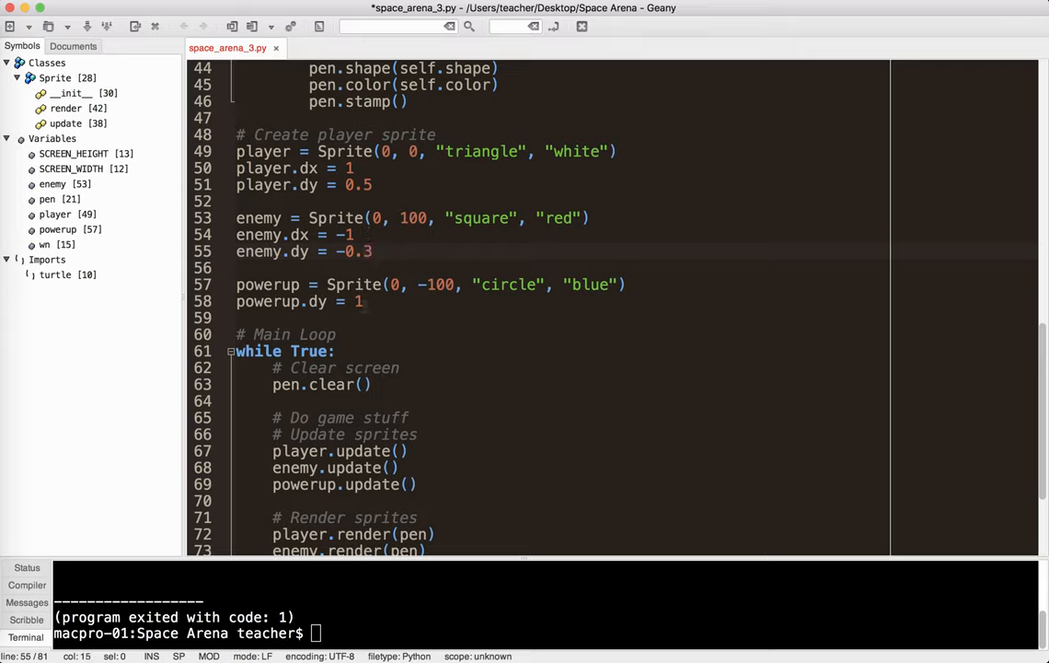
pyautogui.write('powerup.d')
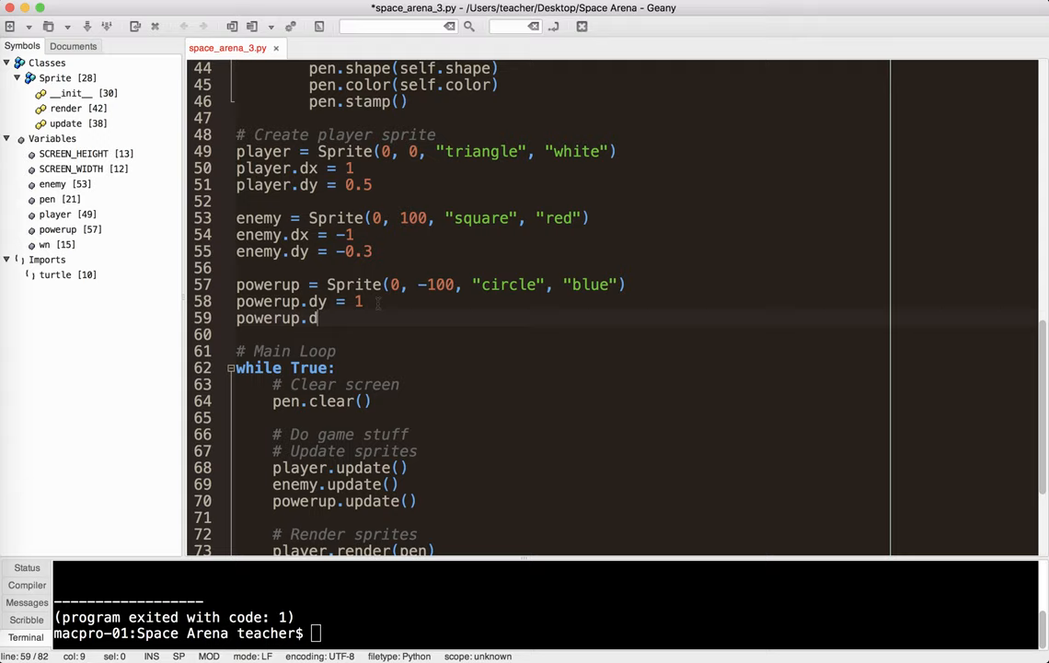
pyautogui.write('x =')
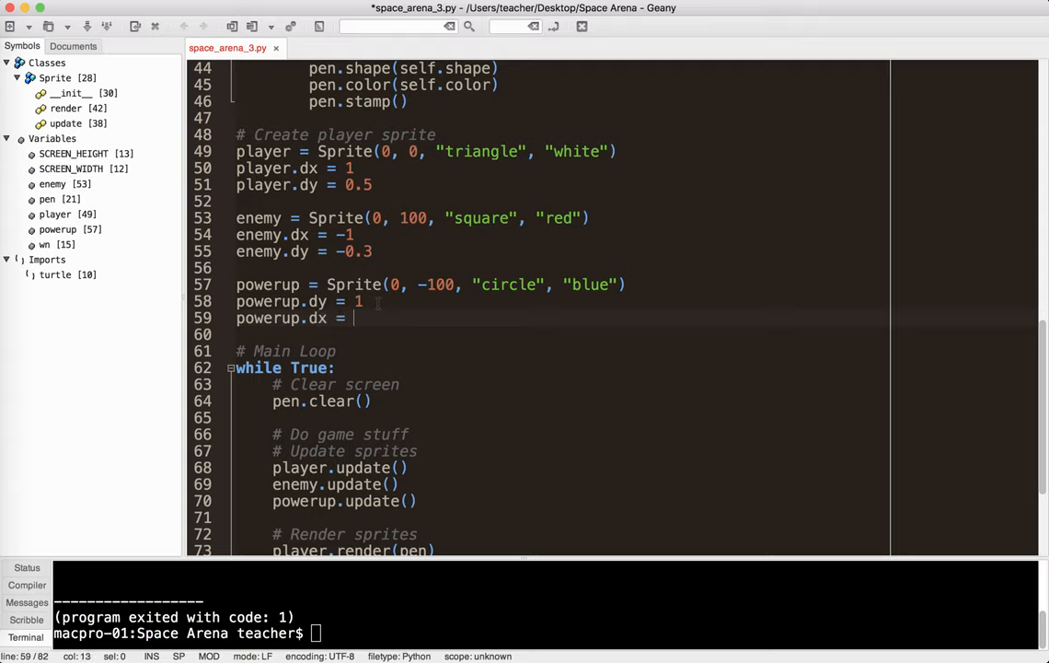
pyautogui.write('0')
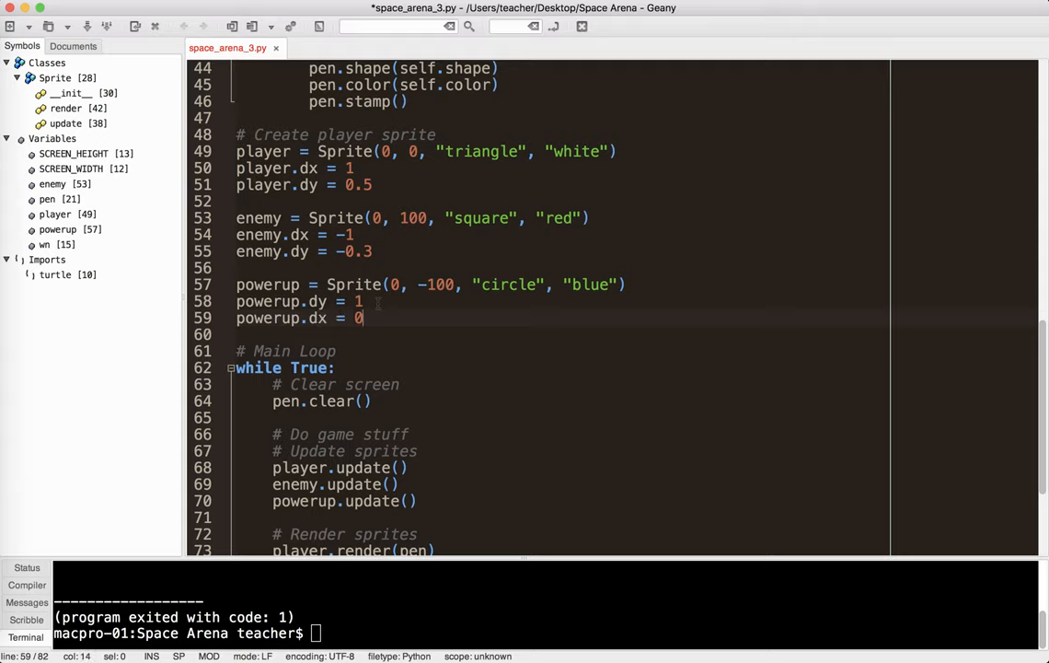
pyautogui.write('.5')
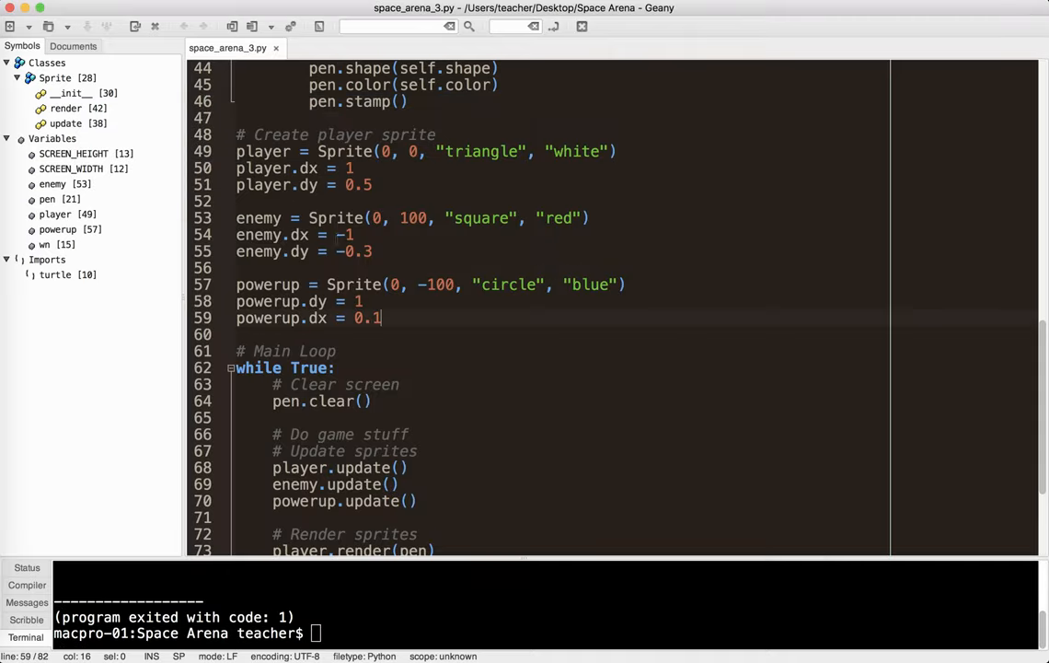
pyautogui.scroll(-3)
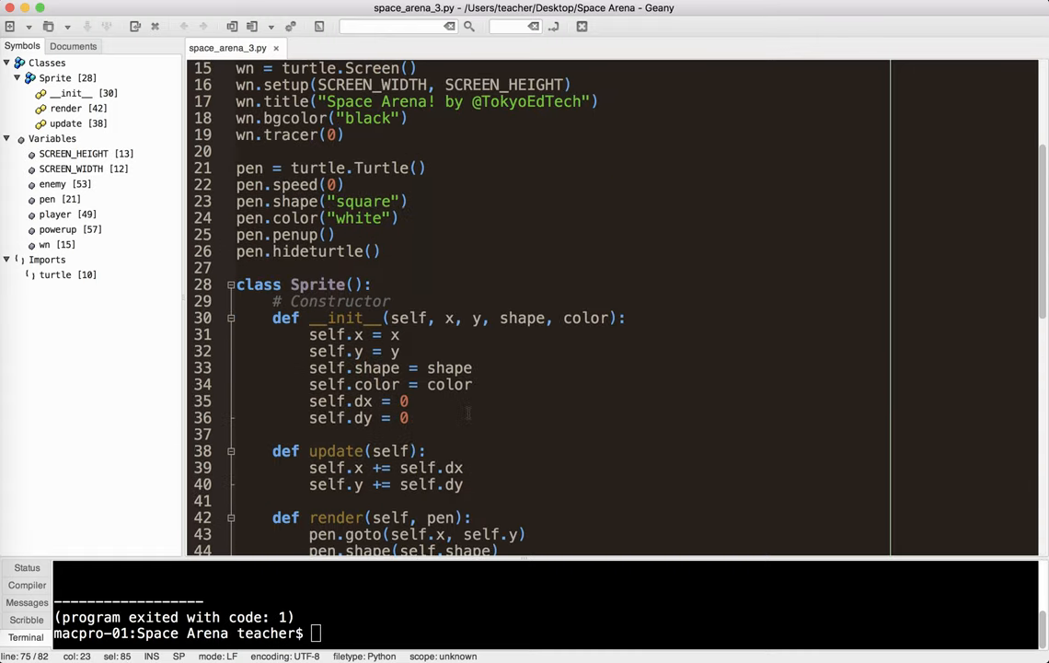
# - Scroll down to the gap between the powerup speed settings and the Main Loop comment
pyautogui.scroll(-3)
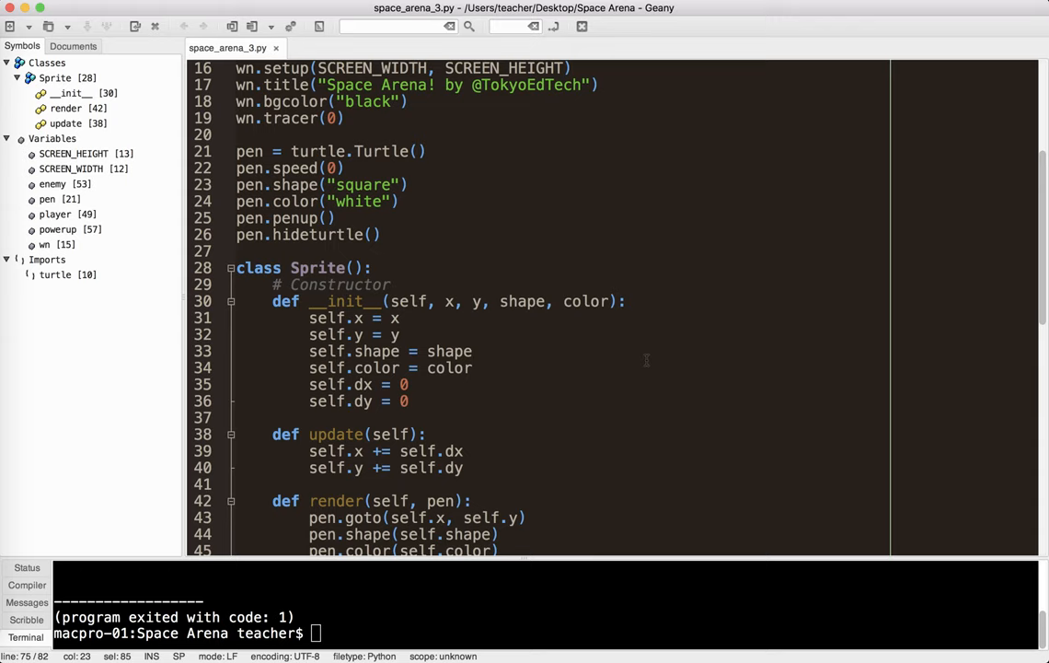
pyautogui.scroll(-3)
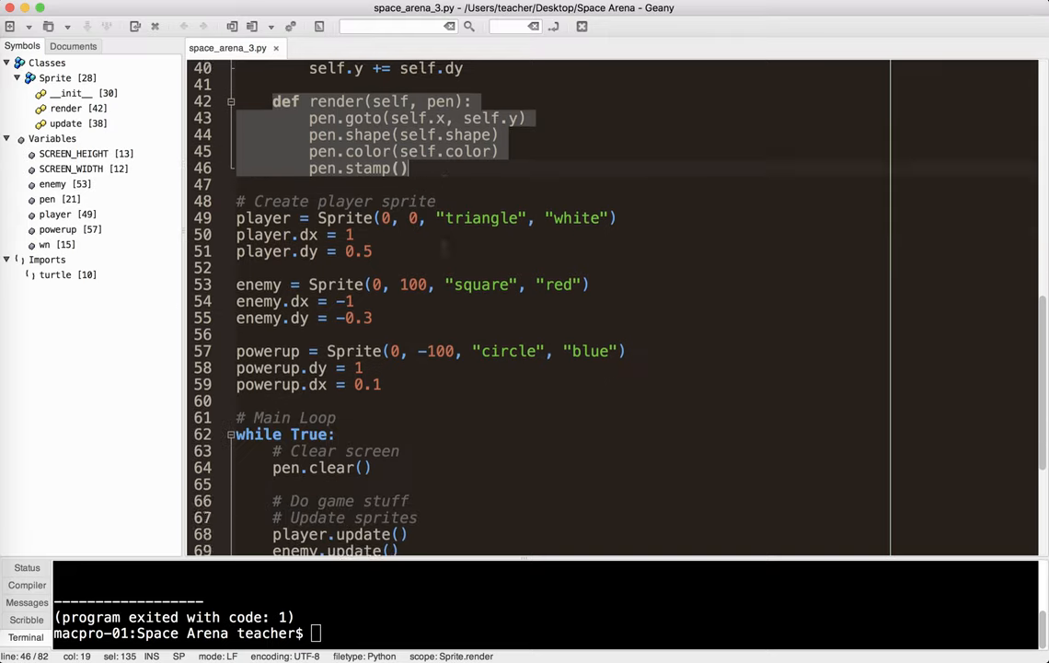
pyautogui.scroll(-3)
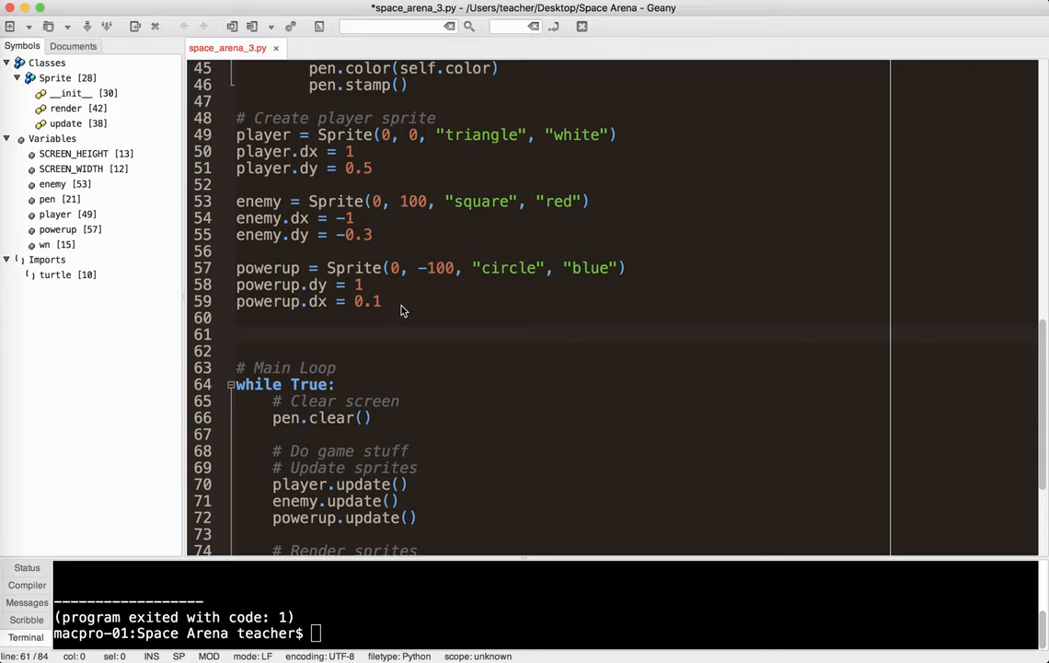
# - Add a '# Sprites list' comment and an empty sprites = [] list
pyautogui.write('# Sprites list')
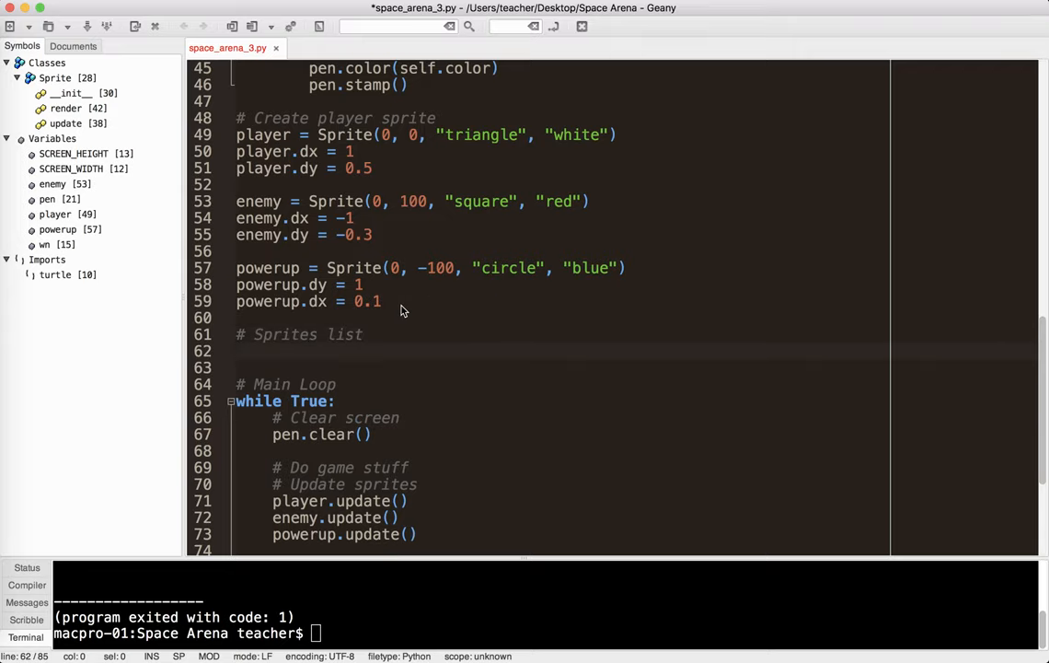
pyautogui.write('sprites =')
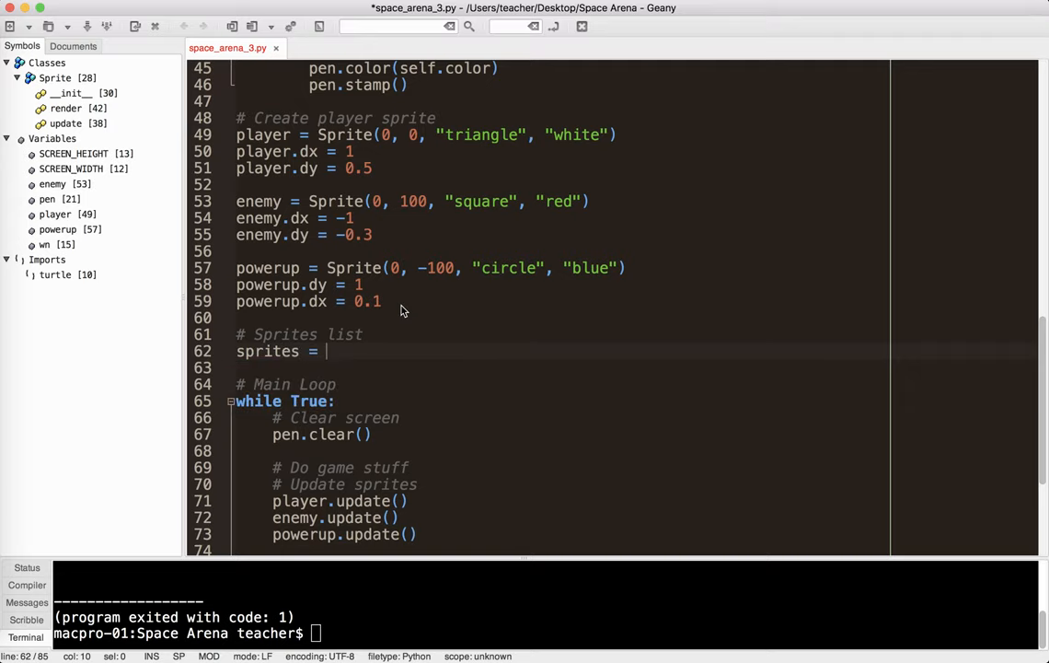
pyautogui.write('[]')
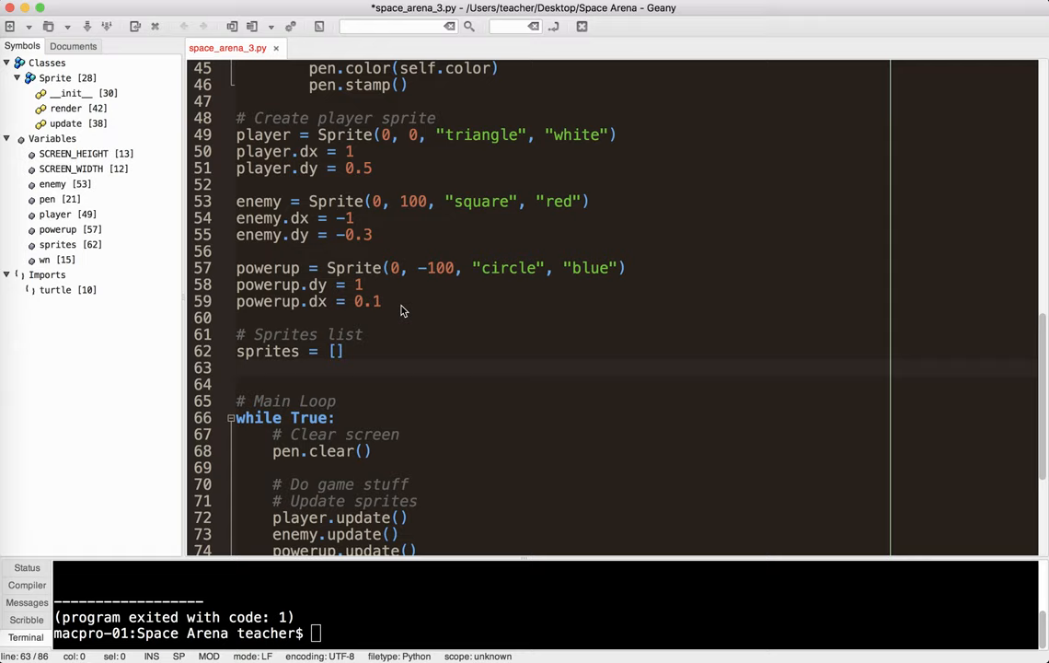
# - Append player, enemy and powerup to the sprites list
pyautogui.write('sprites.append(')
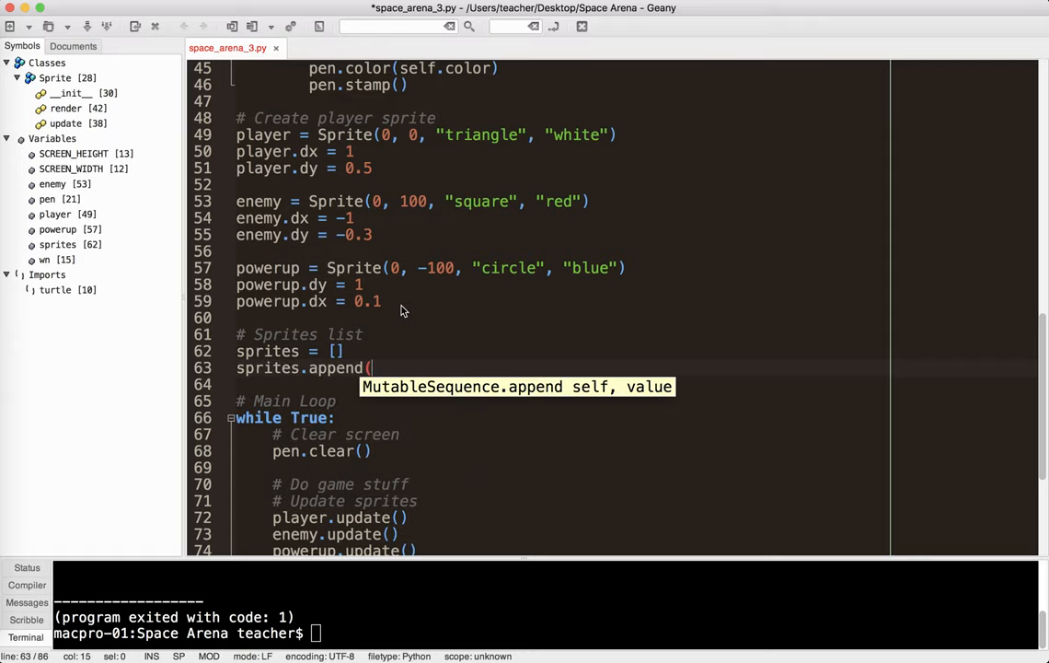
pyautogui.write('player_')
pyautogui.write('sr')
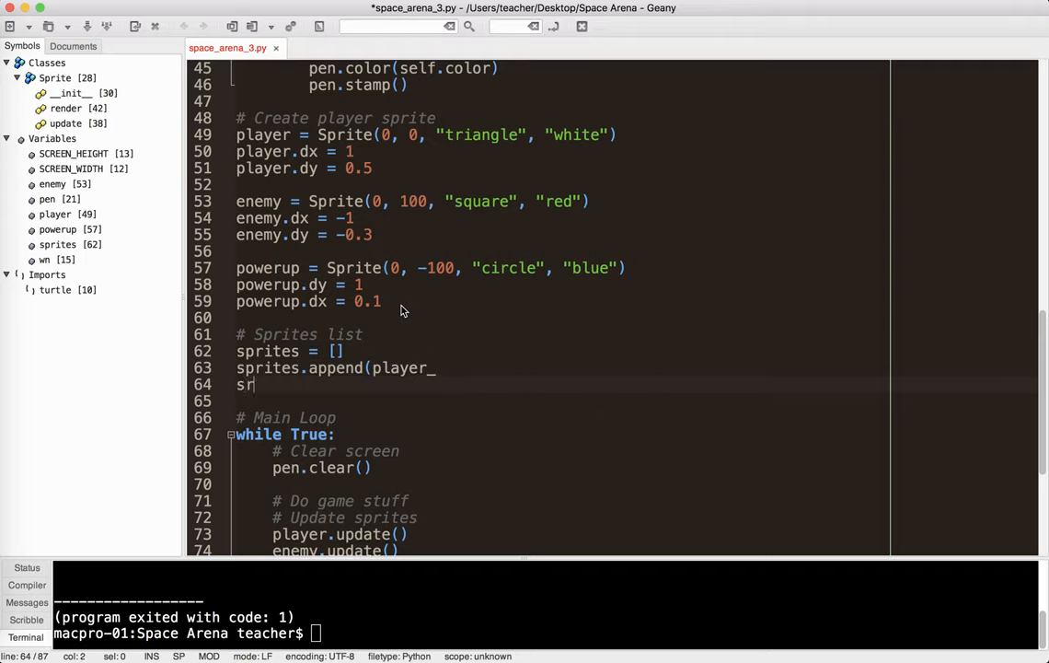
pyautogui.write('prites.appe')
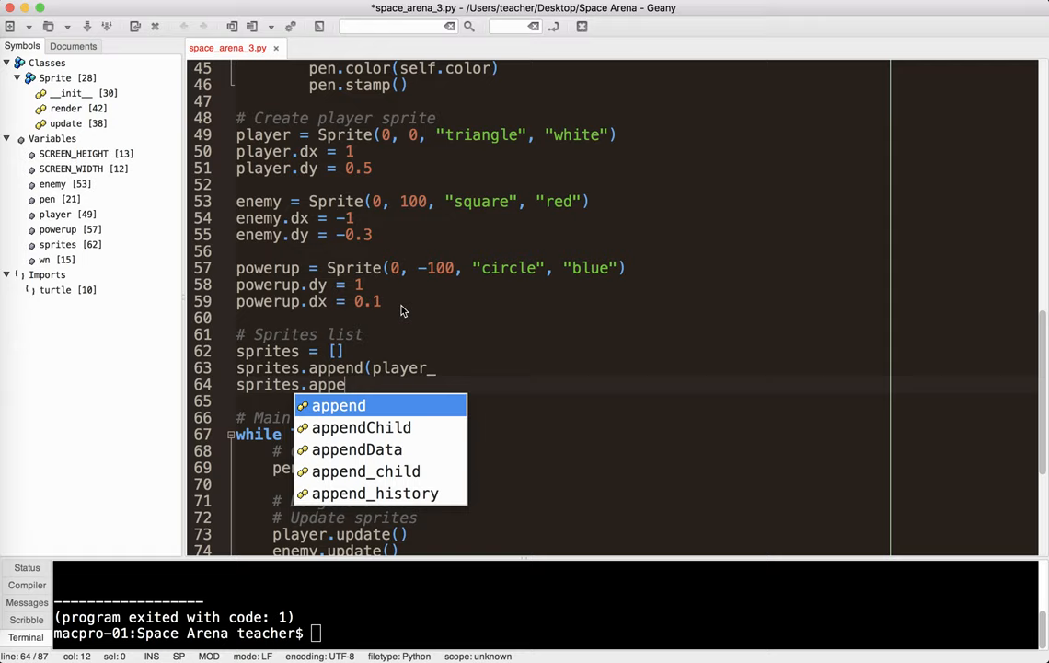
pyautogui.write('nd(enemy')
pyautogui.click(336, 368)
pyautogui.write(')')
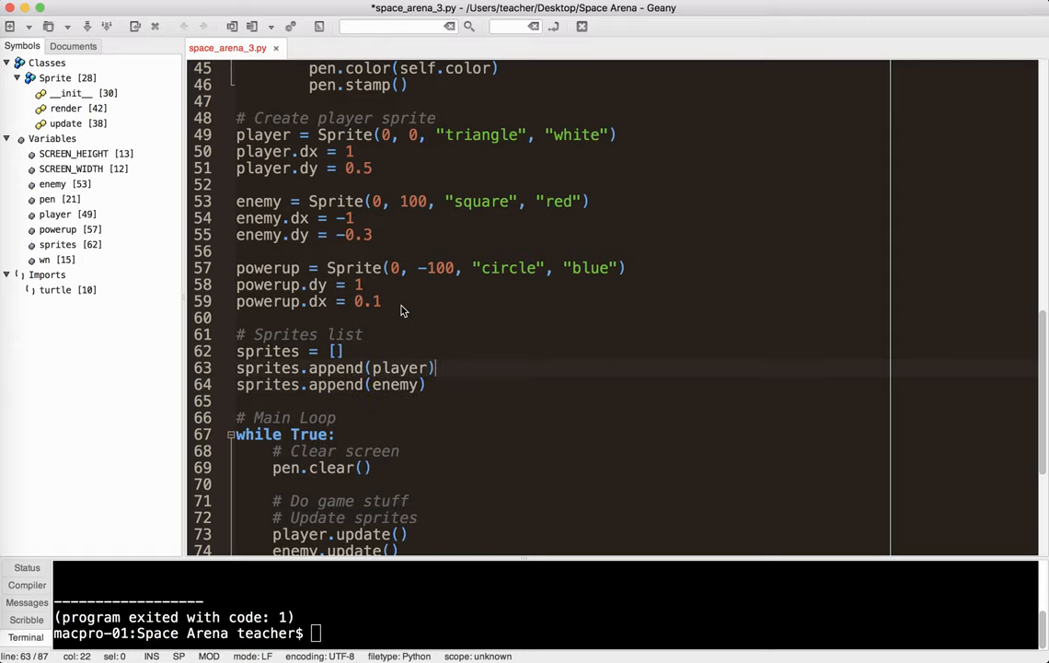
pyautogui.write('sprites.')
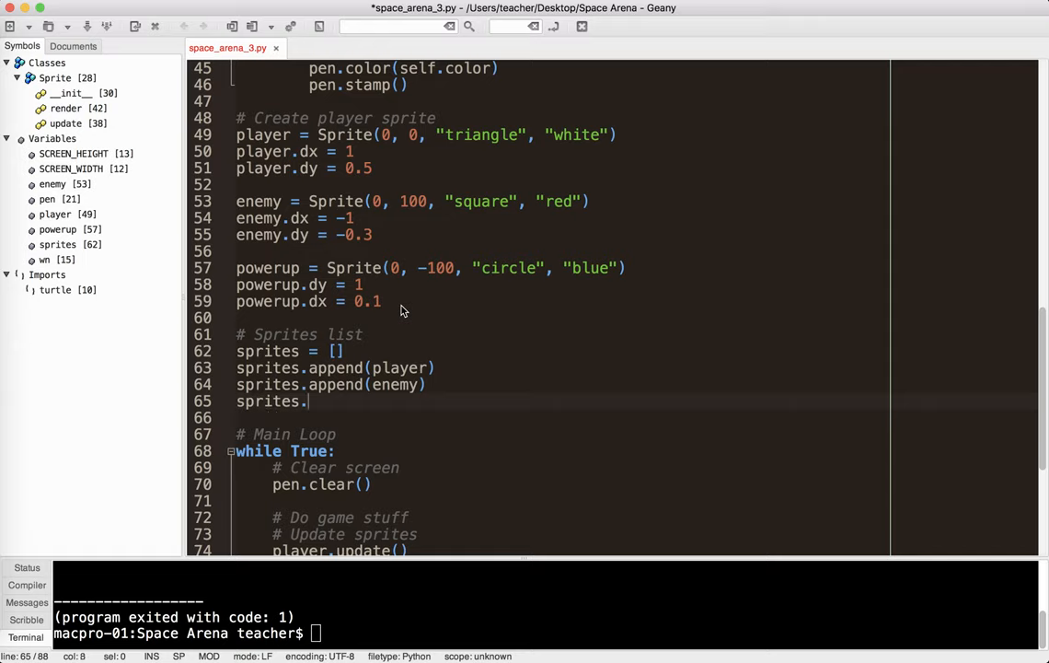
pyautogui.write('append(')
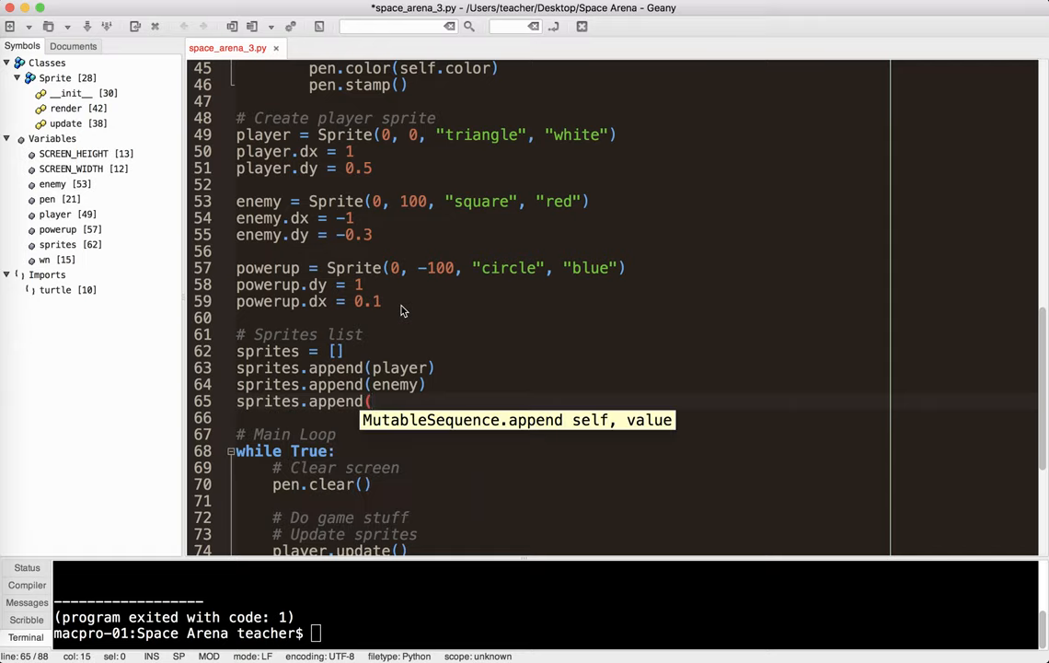
pyautogui.write('powerup')
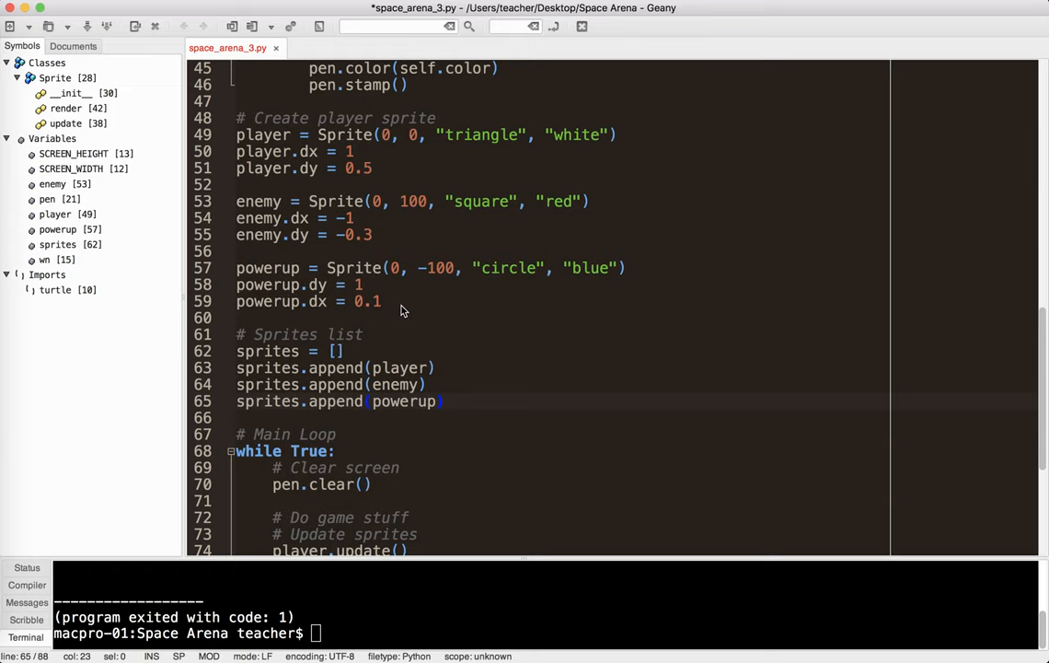
pyautogui.scroll(-3)
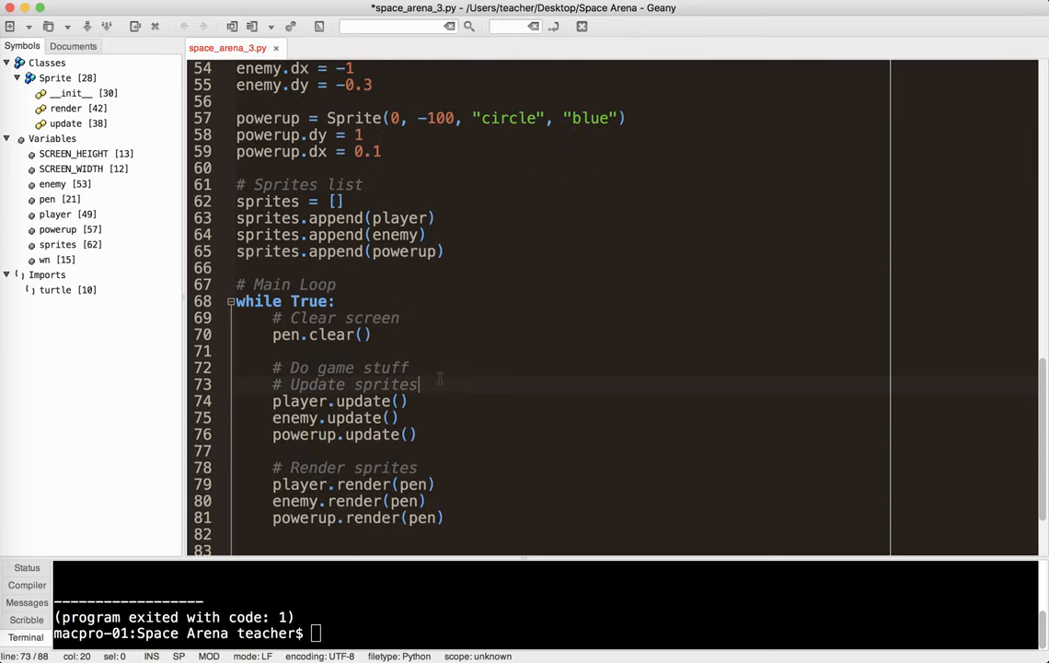
# - Wrap sprite.update() and sprite.render(pen) in 'for sprite in sprites:' loops, removing per-sprite calls
pyautogui.write('for sprite in sprites:')
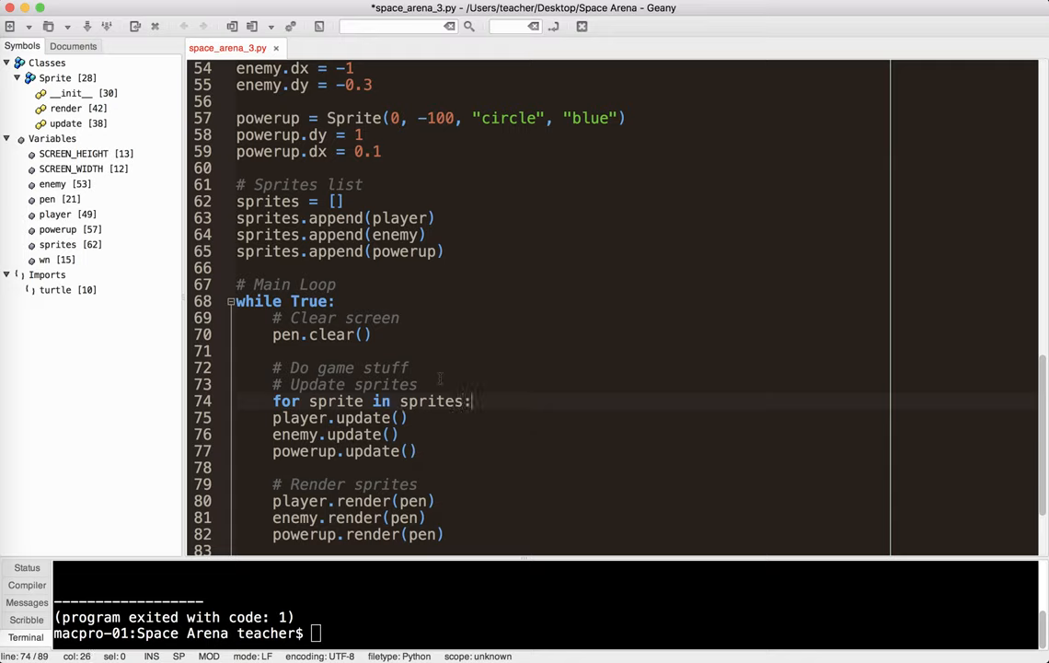
pyautogui.click(329, 417)
pyautogui.write('sprit')
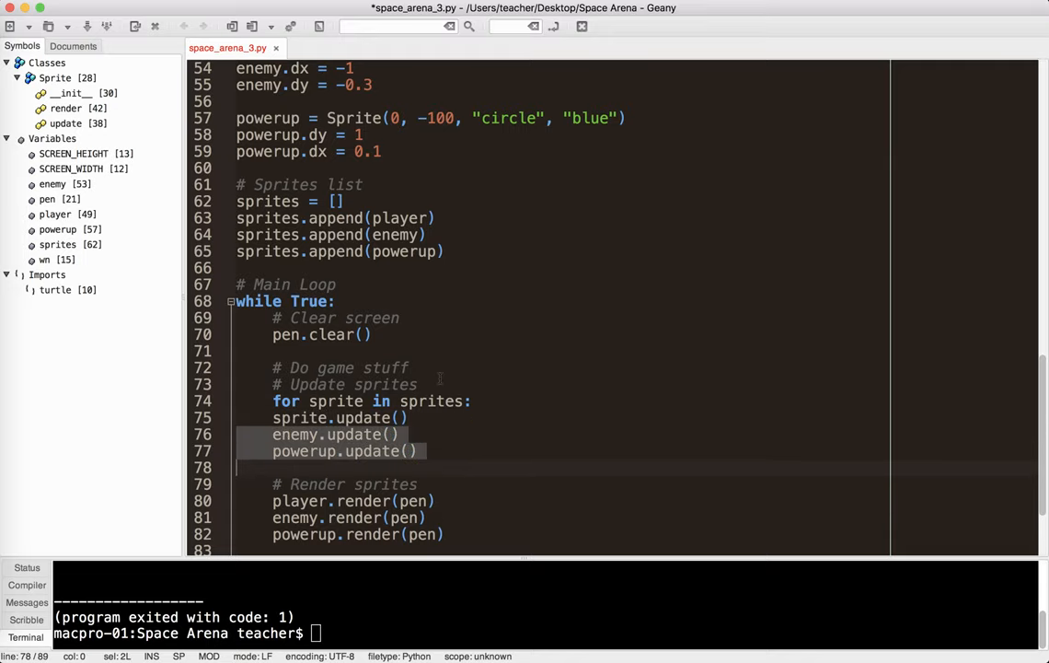
pyautogui.press('Delete')
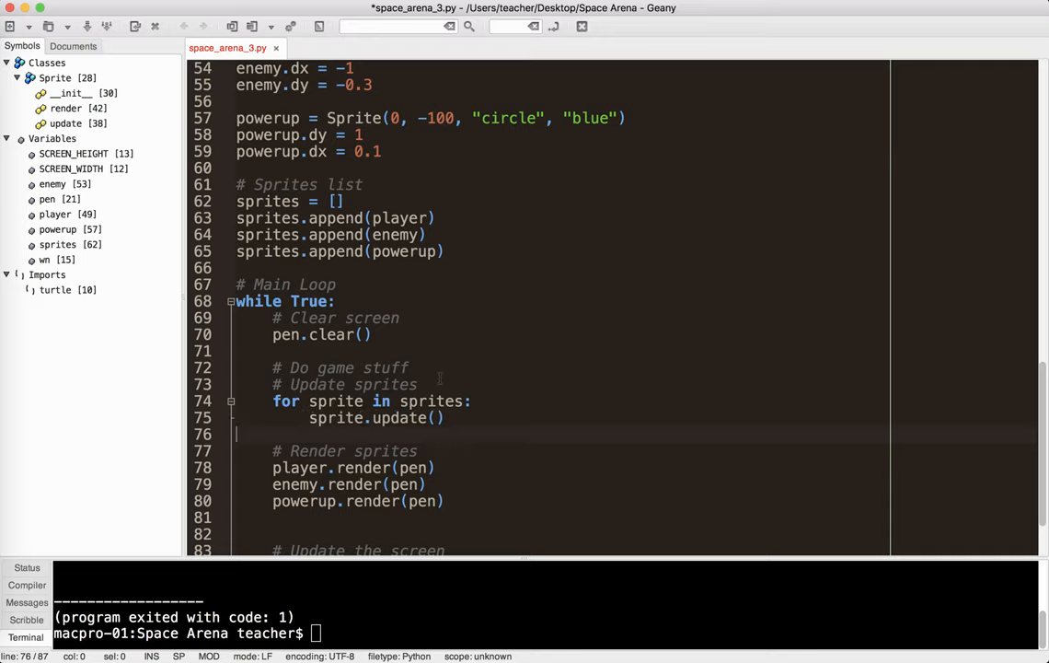
pyautogui.click(343, 450)
pyautogui.write('for sprite in sprites')
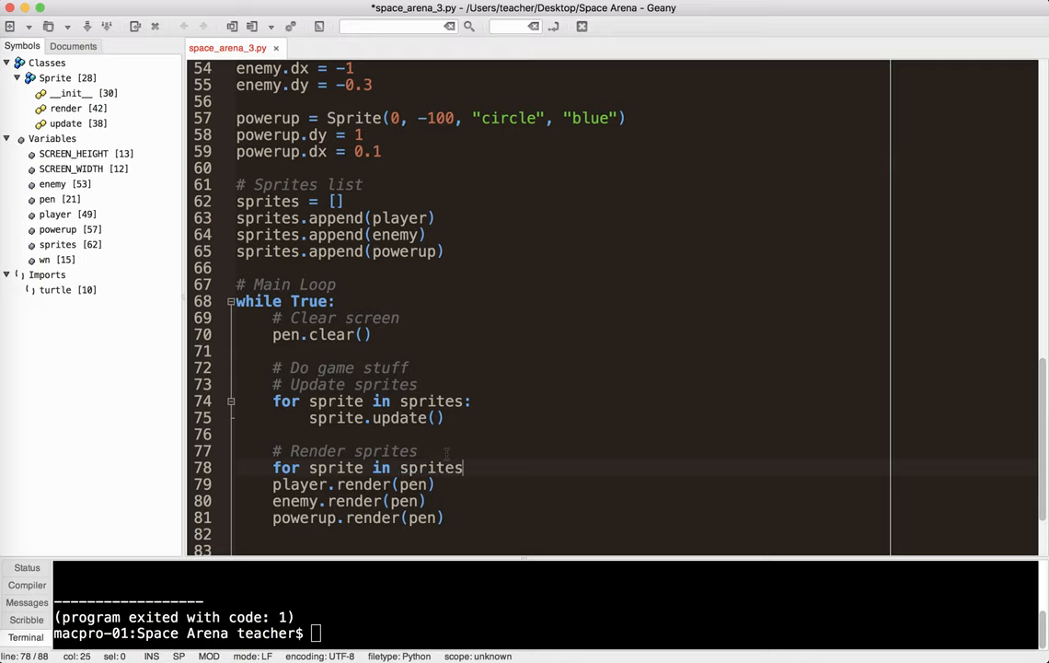
pyautogui.doubleClick(298, 484)
pyautogui.write('sprit')
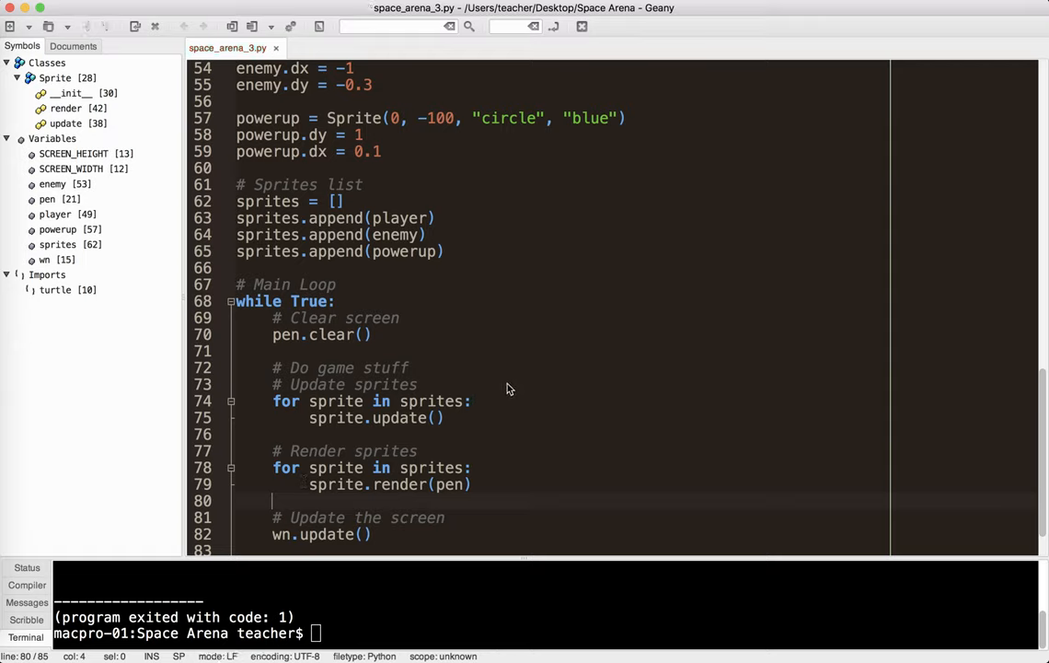
pyautogui.moveTo(485, 372)
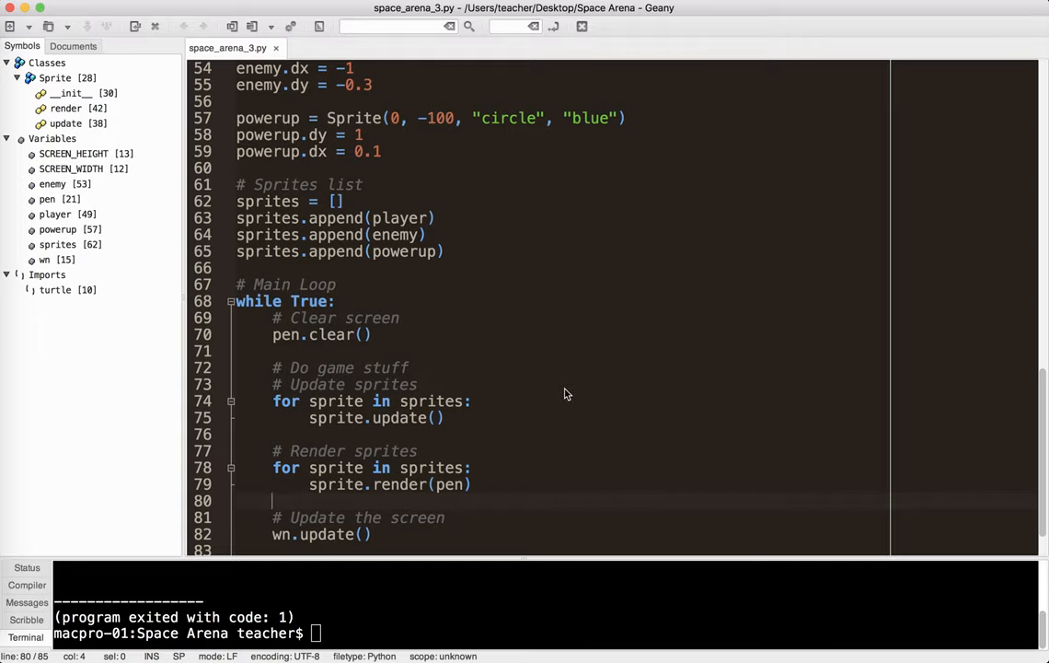
pyautogui.moveTo(532, 396)
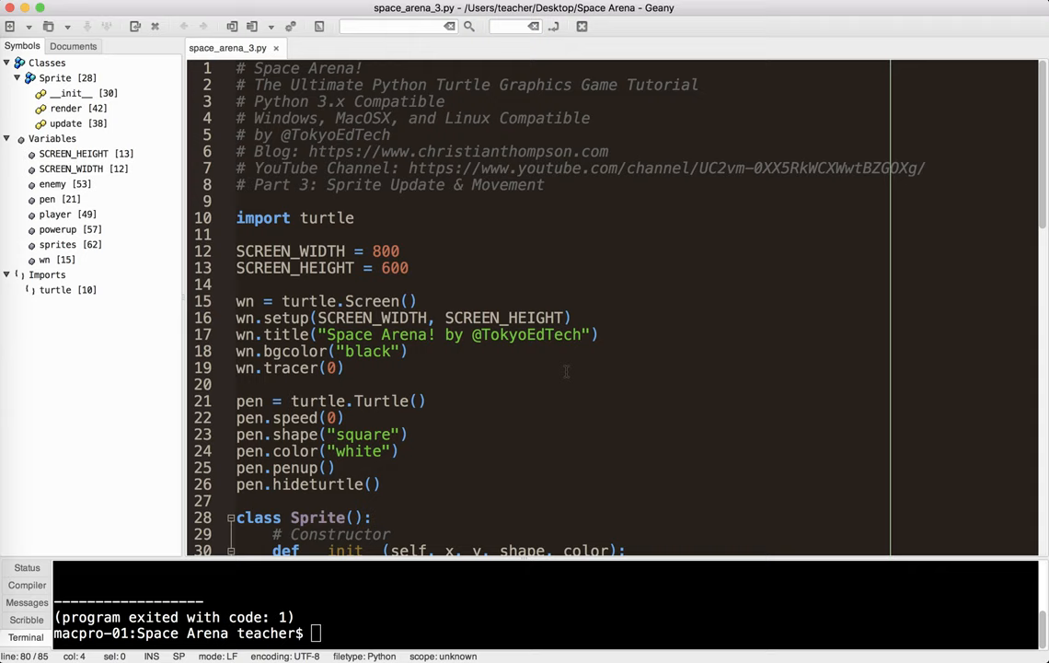
pyautogui.scroll(-3)
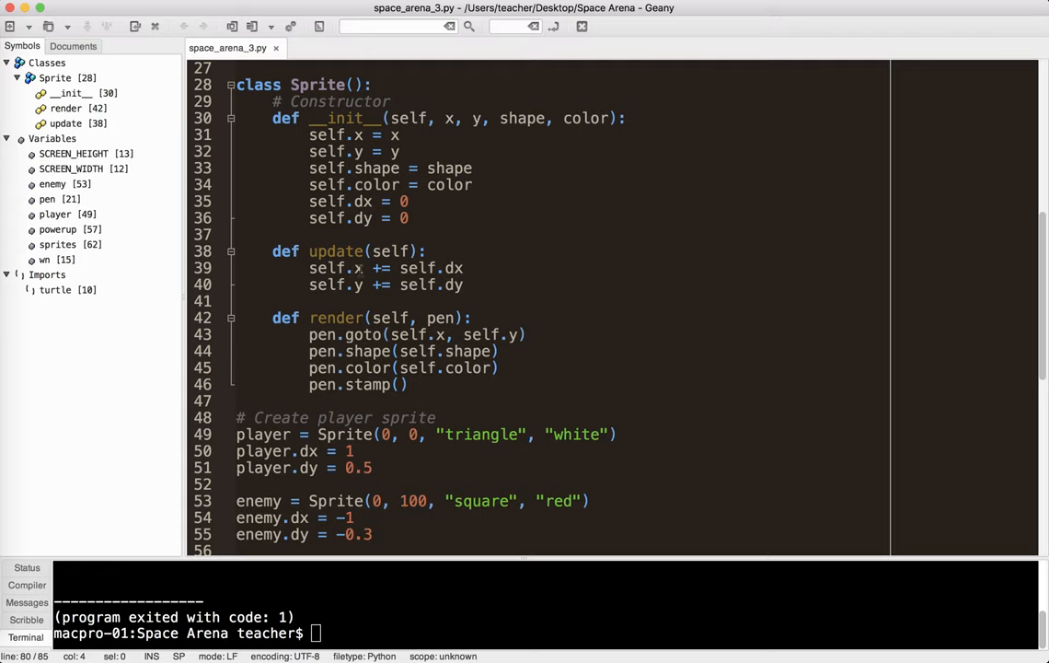
pyautogui.scroll(-3)
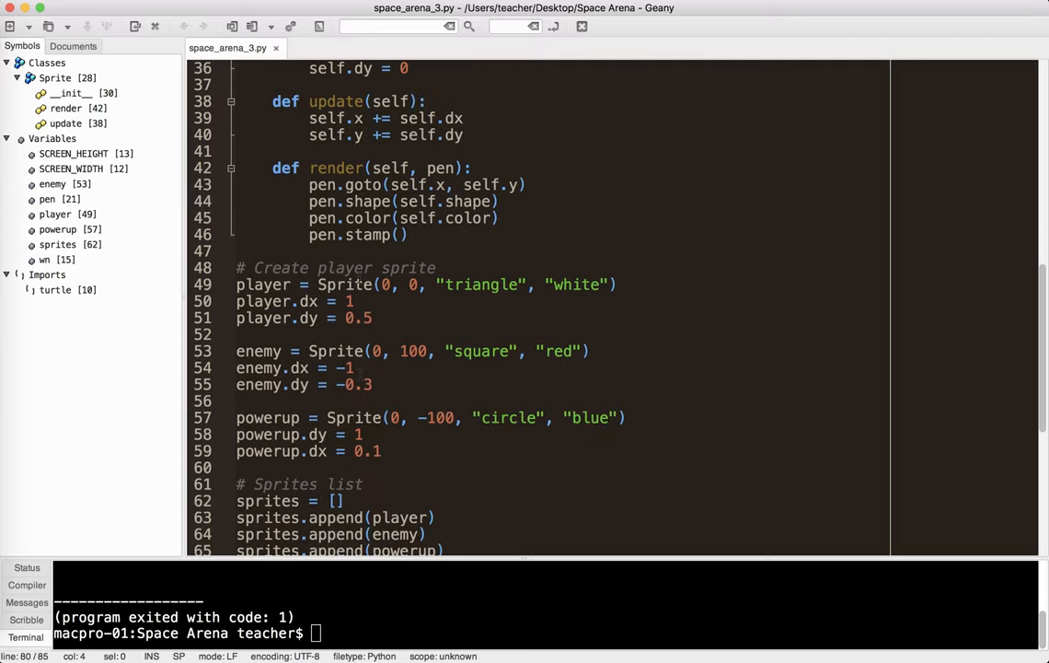
pyautogui.scroll(-3)
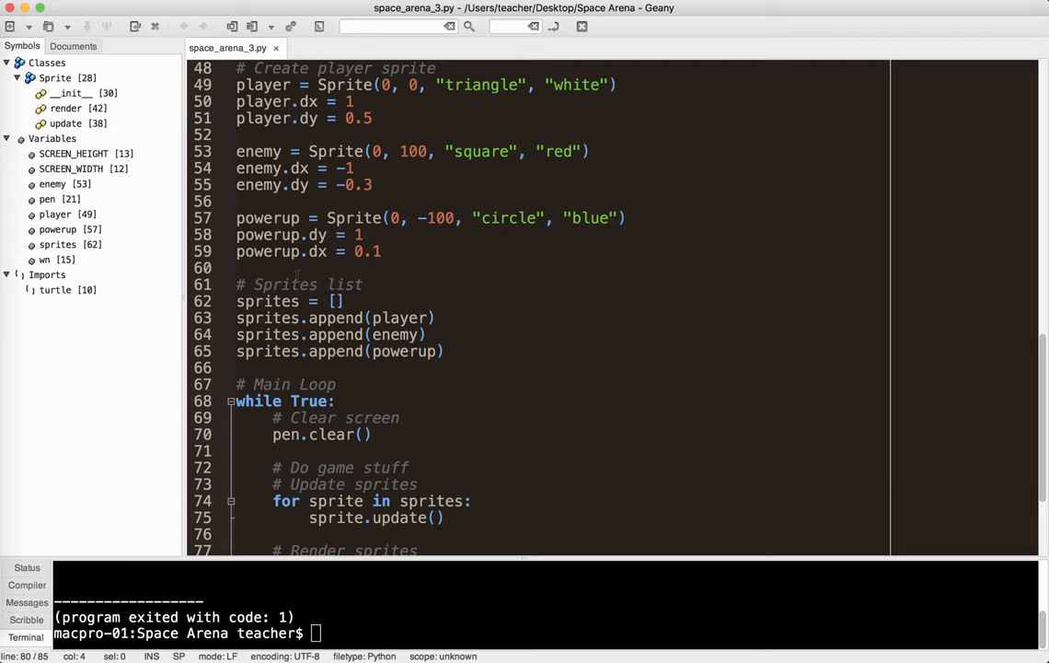
pyautogui.scroll(-3)
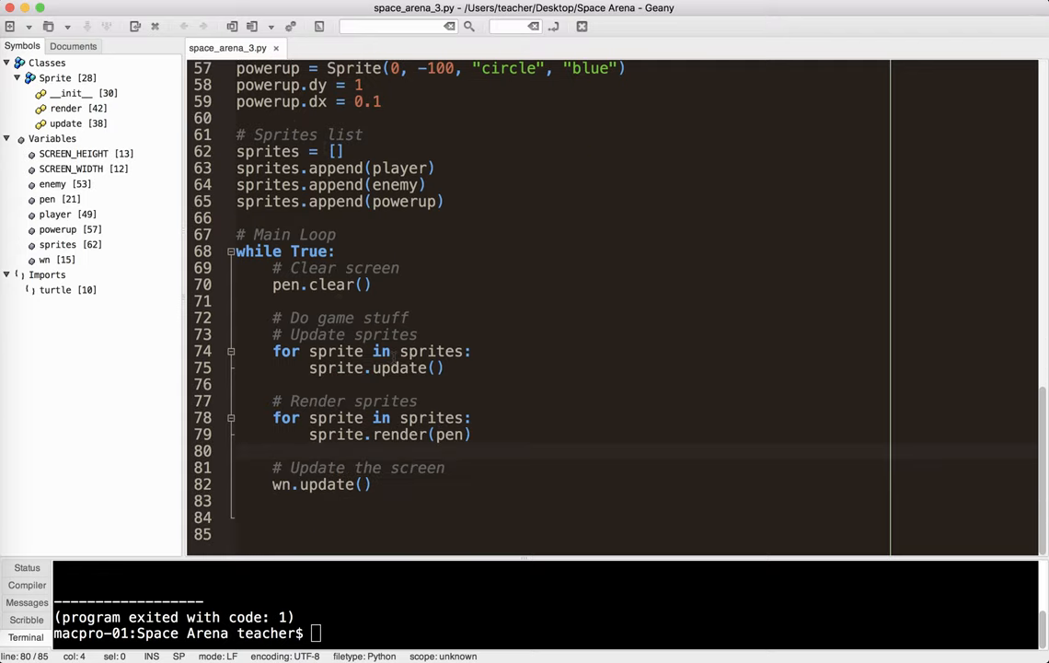